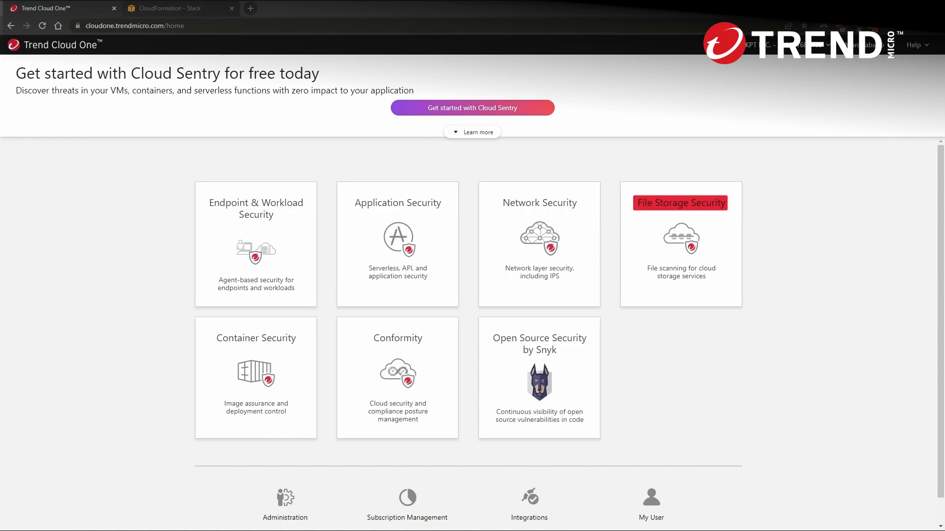
mouse_move(539, 203)
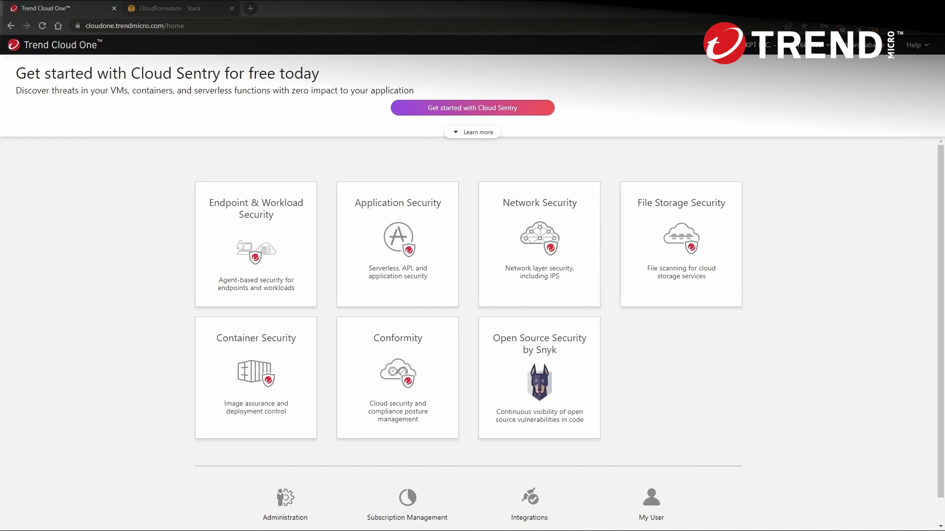
Step: Review Cloud Sentry details and the CloudFormation stacks list, then return to the Cloud One home page
double_click(175, 73)
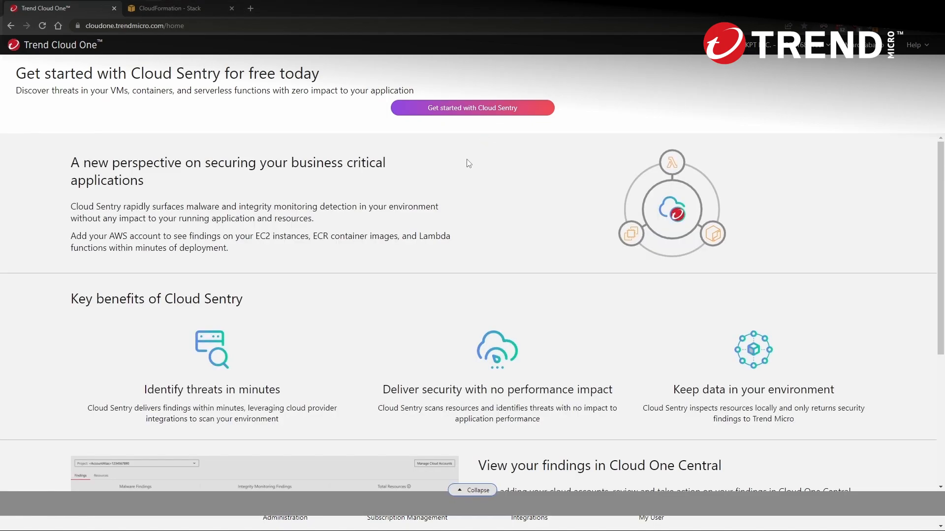
mouse_move(354, 341)
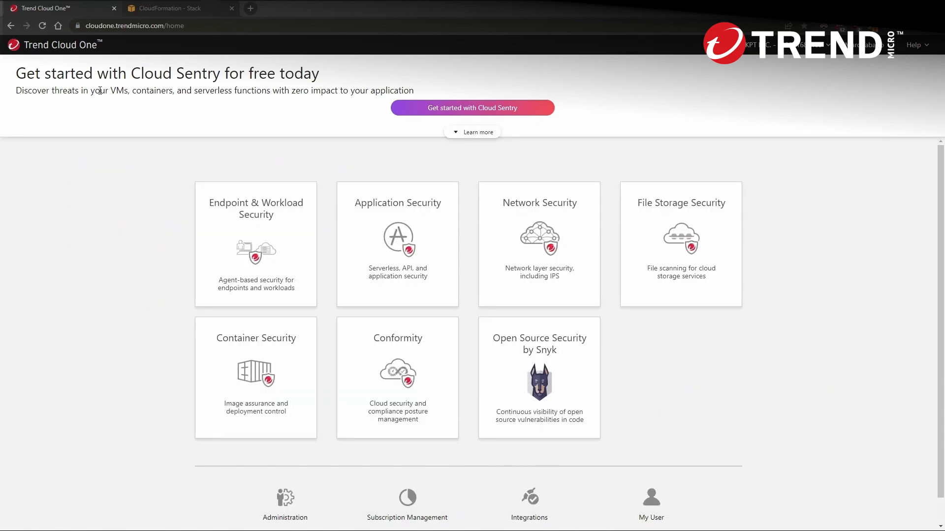
mouse_move(175, 56)
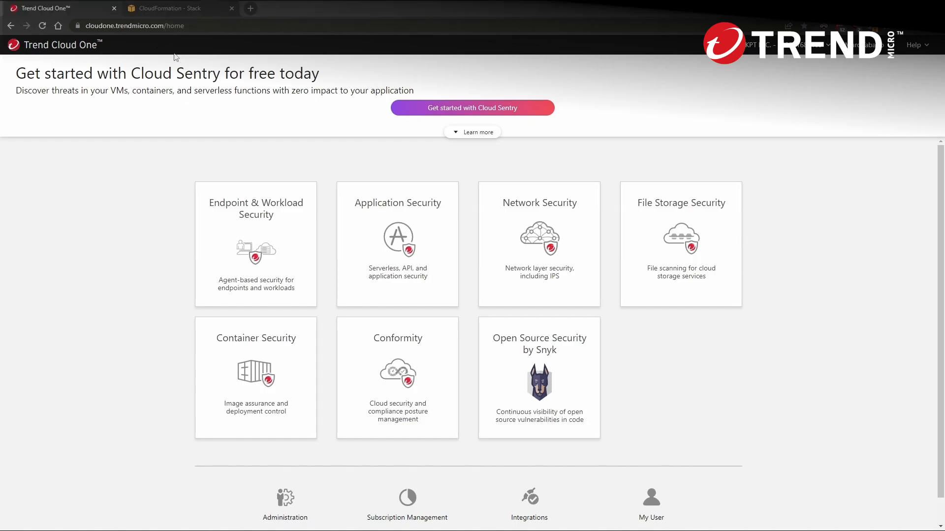
left_click(174, 8)
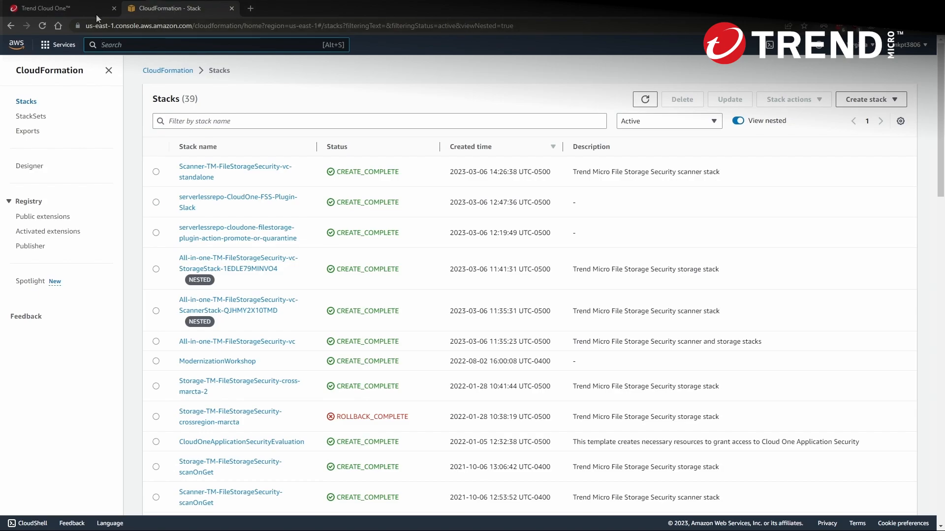
left_click(42, 7)
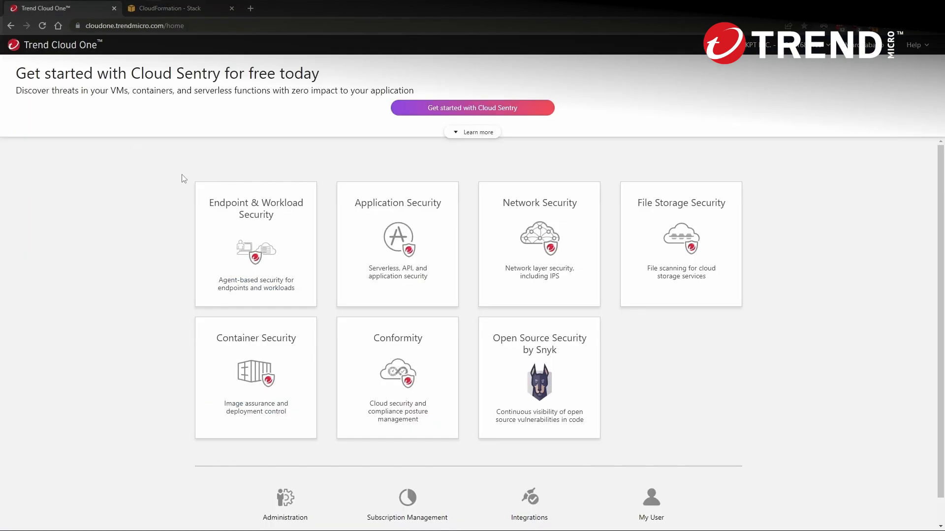
mouse_move(412, 107)
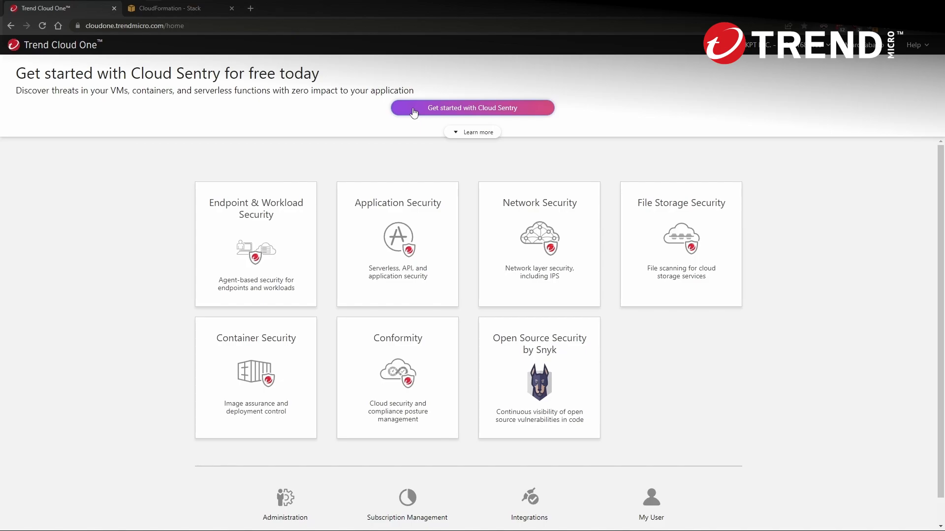
Step: Start the free Cloud Sentry setup and bring up the Connect AWS Account form
left_click(472, 108)
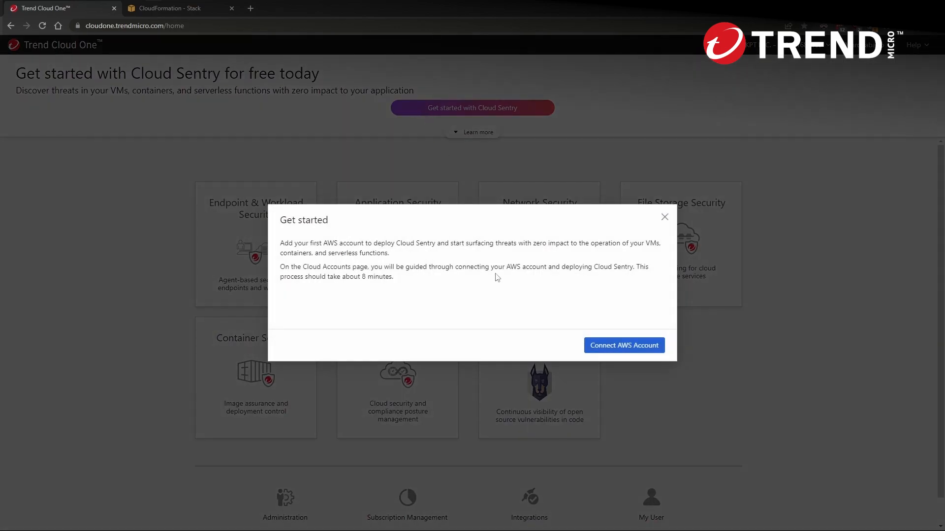
left_click(624, 345)
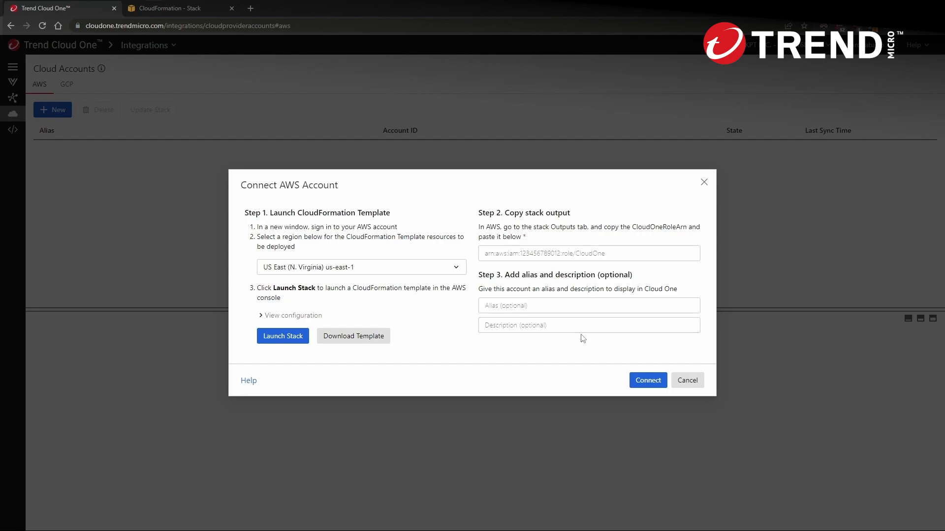
left_click(589, 325)
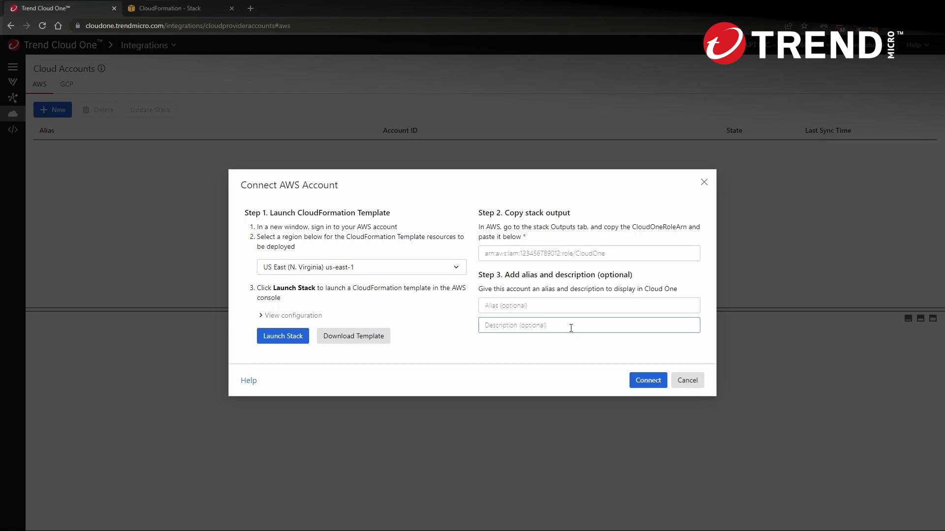
mouse_move(400, 308)
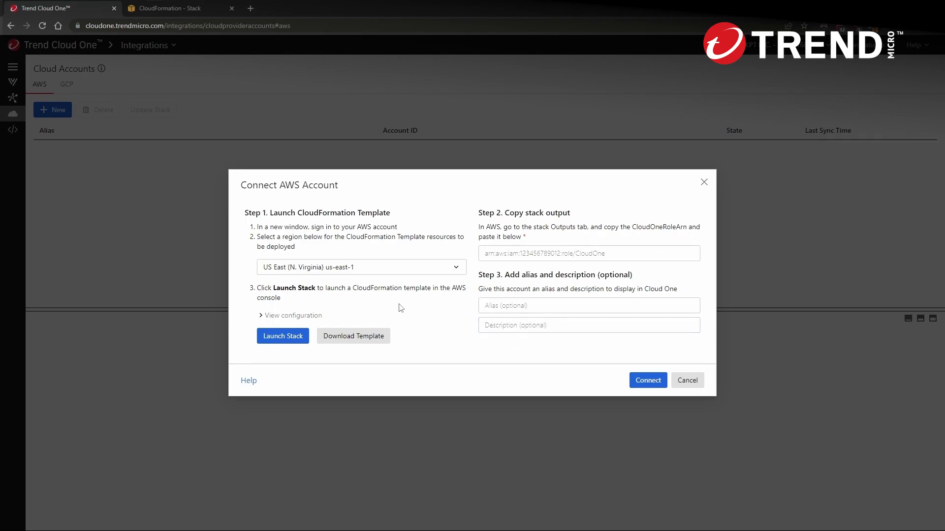
mouse_move(309, 320)
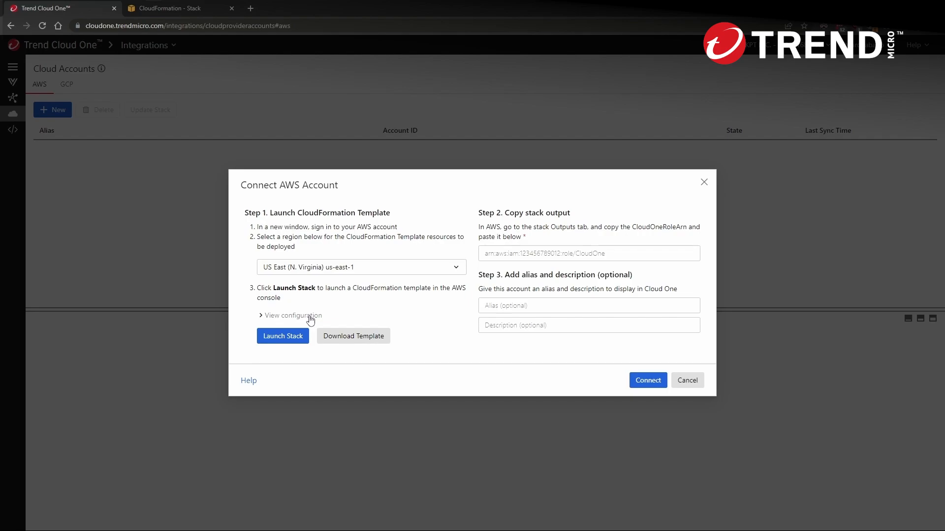
left_click(292, 315)
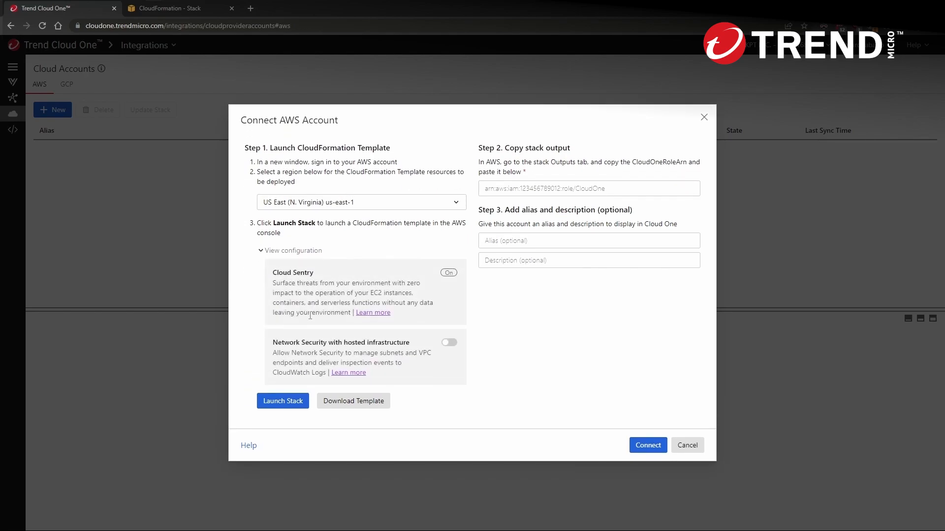
double_click(292, 272)
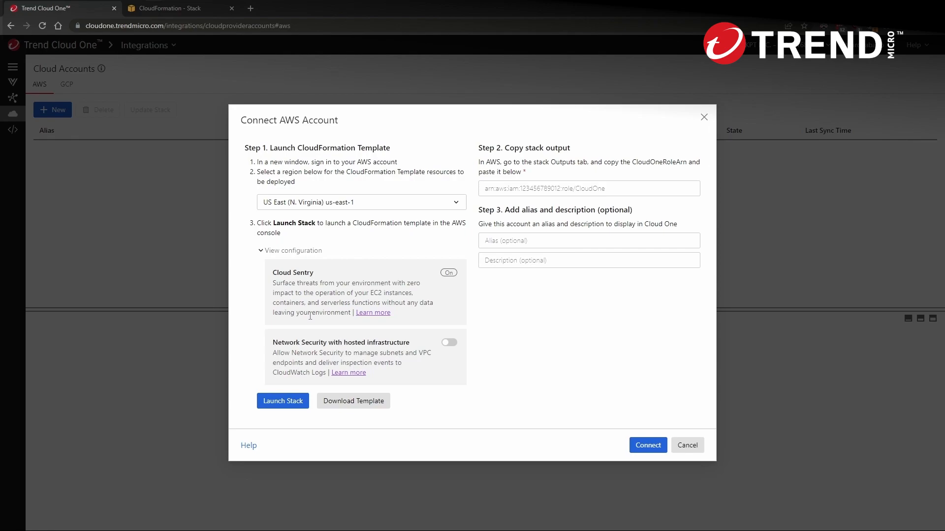
left_click(294, 250)
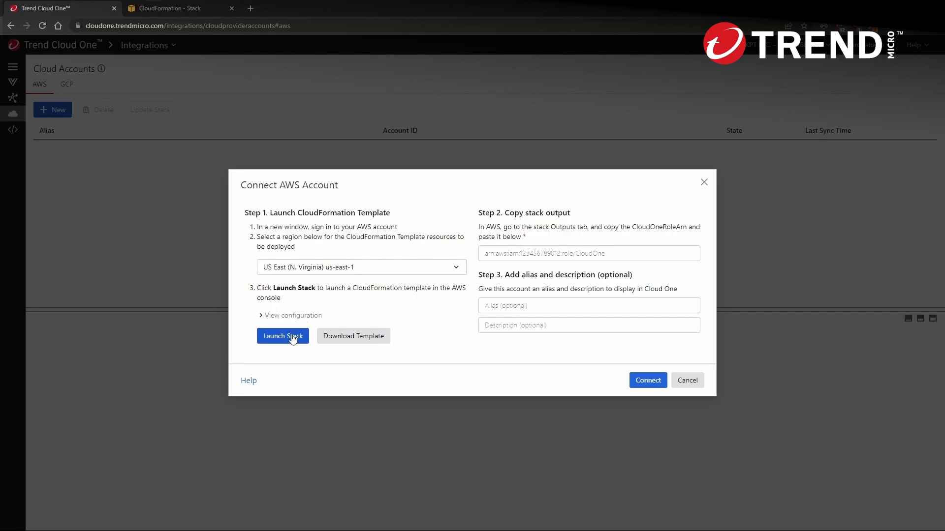
left_click(282, 336)
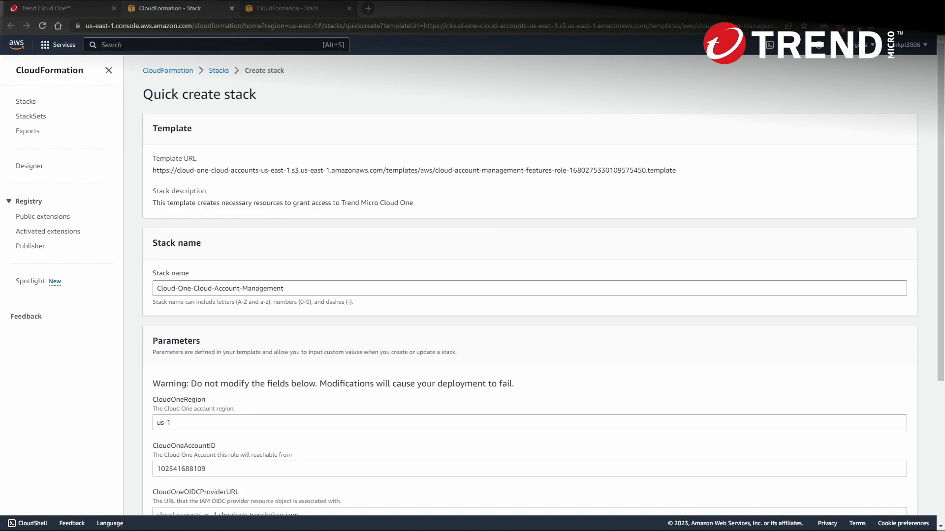
mouse_move(135, 229)
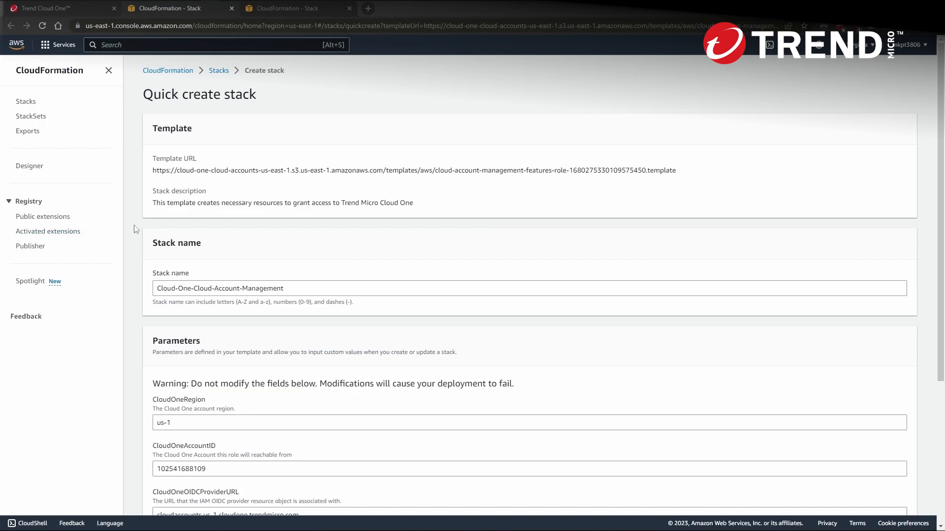
scroll("down", 3)
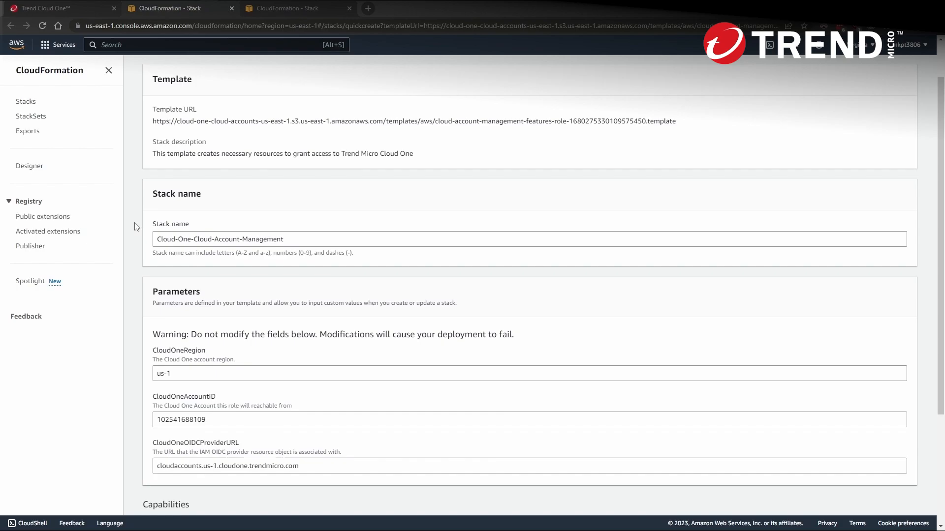
scroll("down", 3)
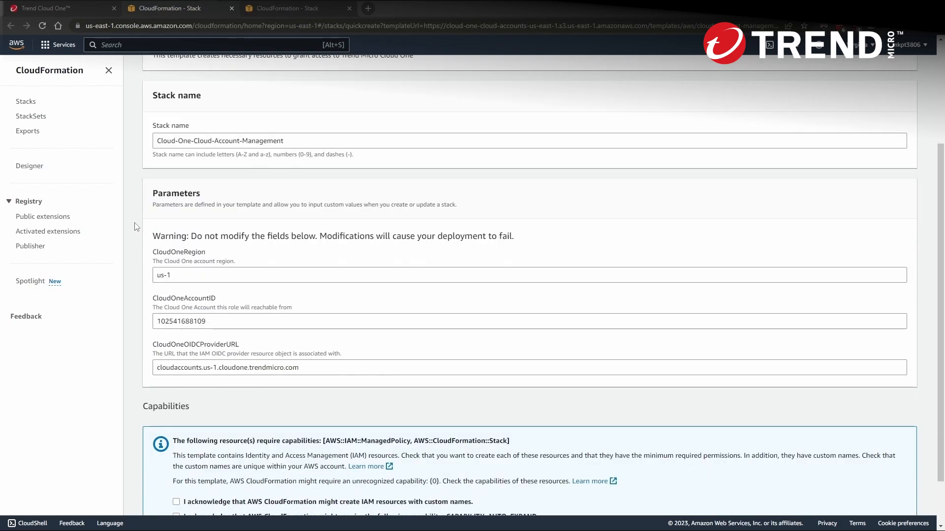
double_click(219, 236)
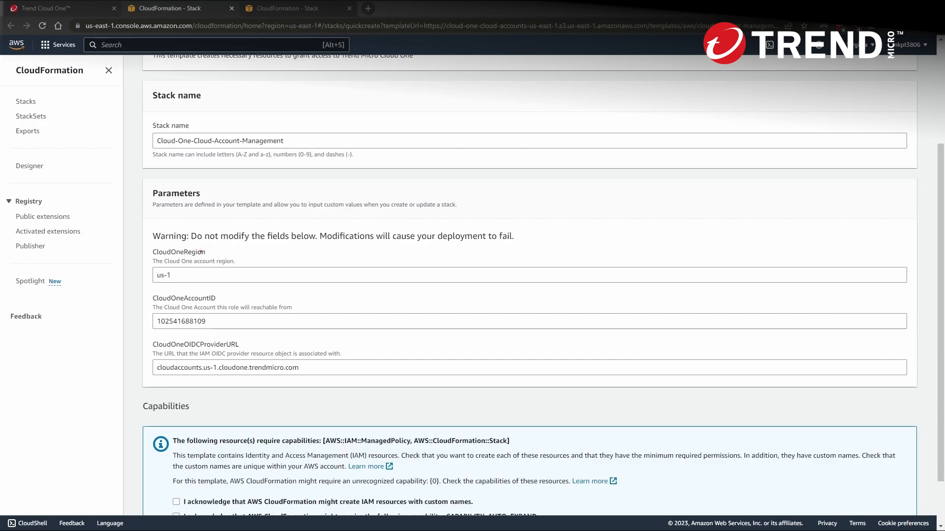
mouse_move(220, 152)
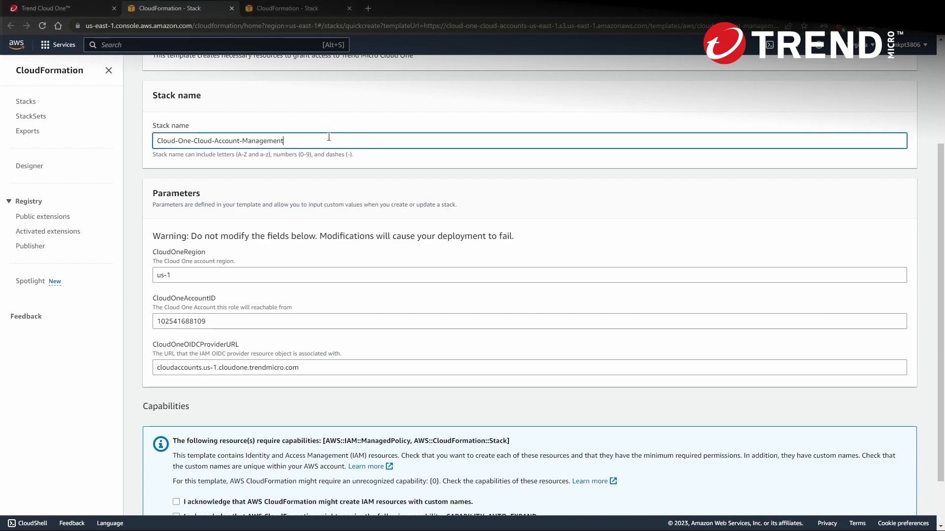
type("348974373")
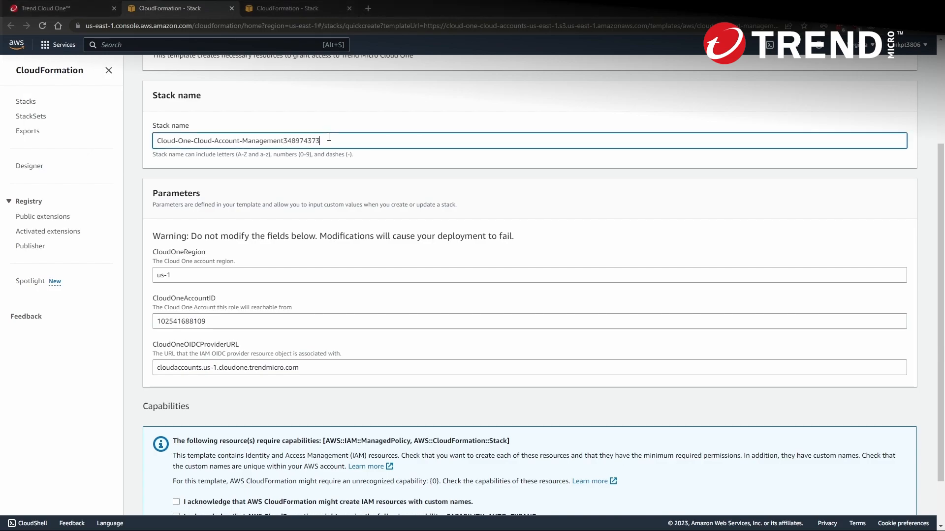
type("8")
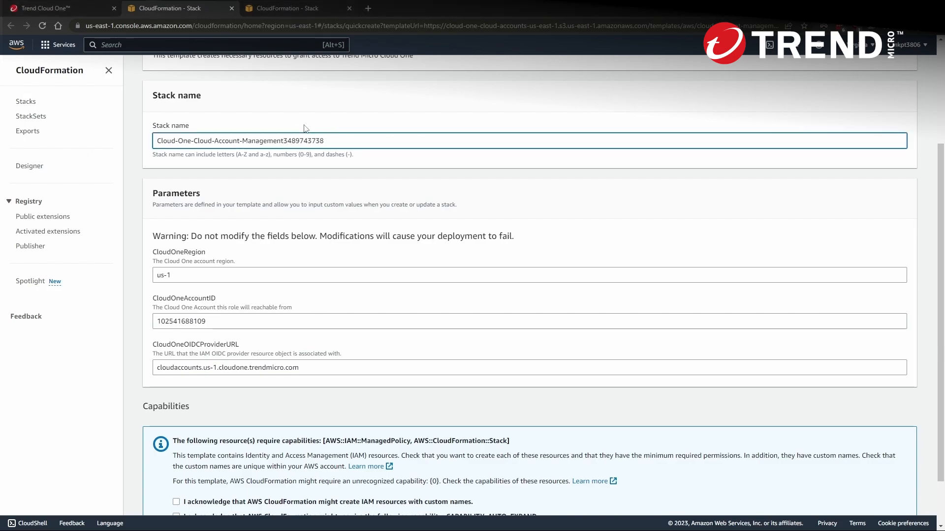
scroll("down", 3)
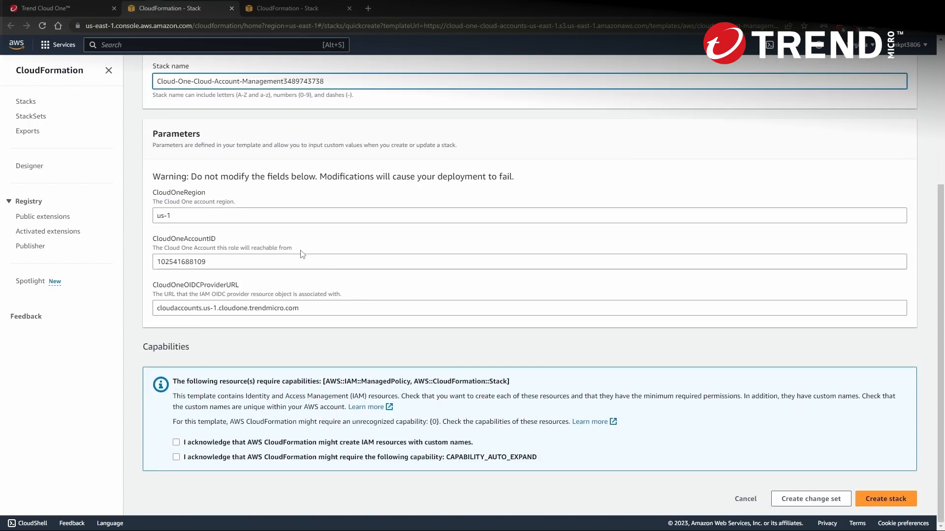
left_click(176, 443)
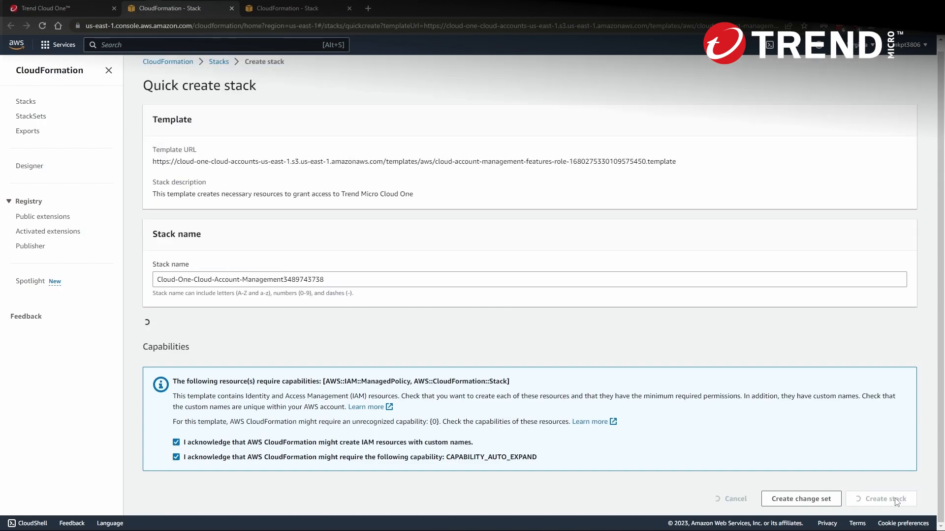
left_click(881, 499)
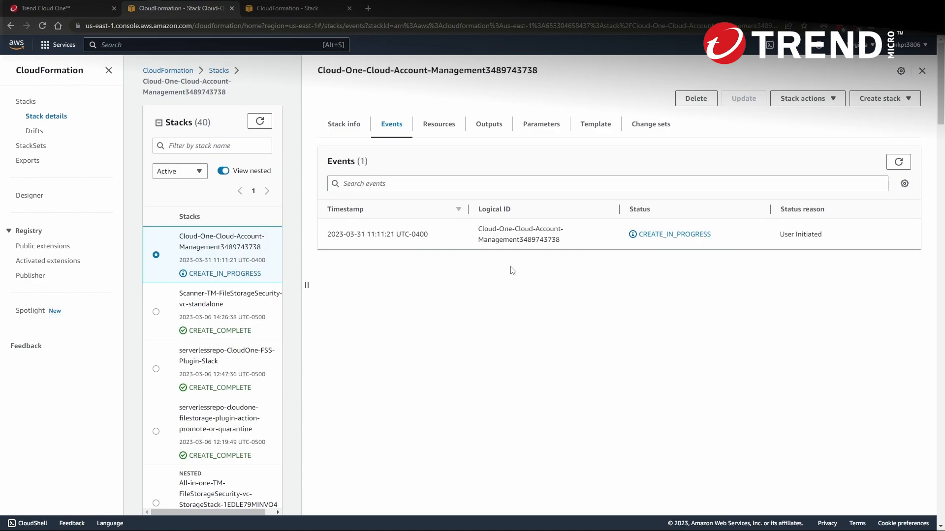
mouse_move(489, 124)
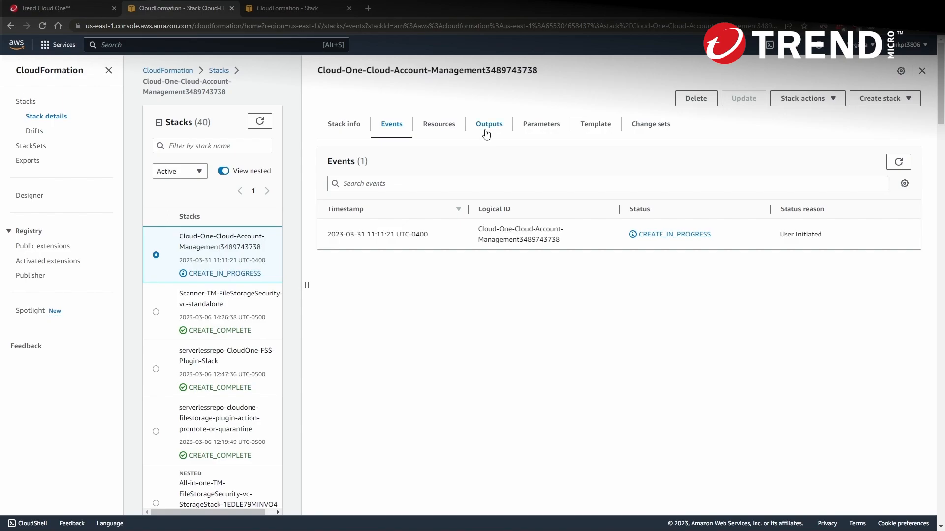
Step: Copy the stack's CloudOneRoleArn output and return to the Cloud One connection form
left_click(489, 124)
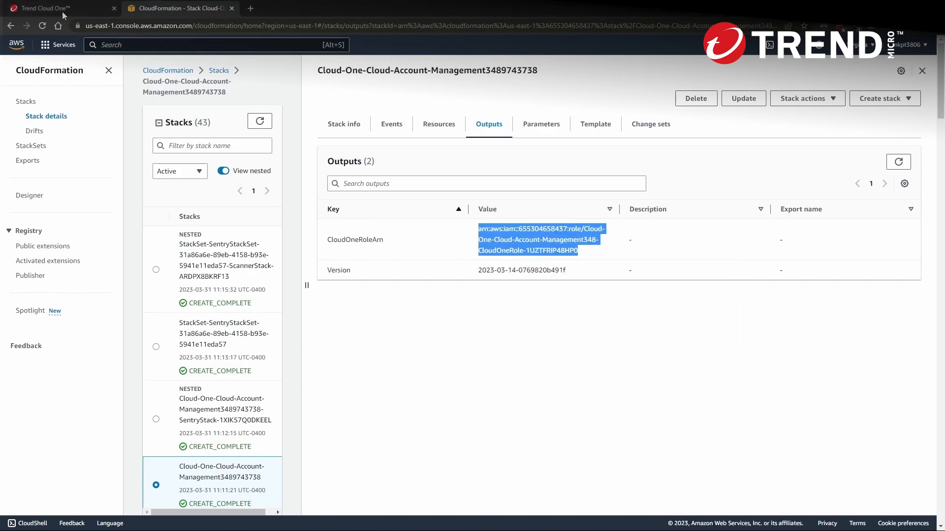
left_click(42, 7)
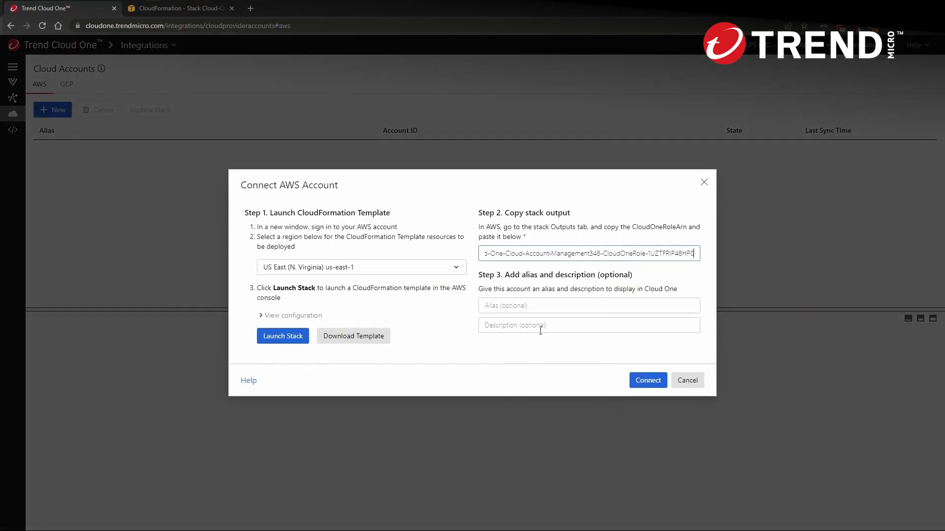
Step: Connect the AWS account with alias MKPT and description Primary, then continue to Central
type("MKP")
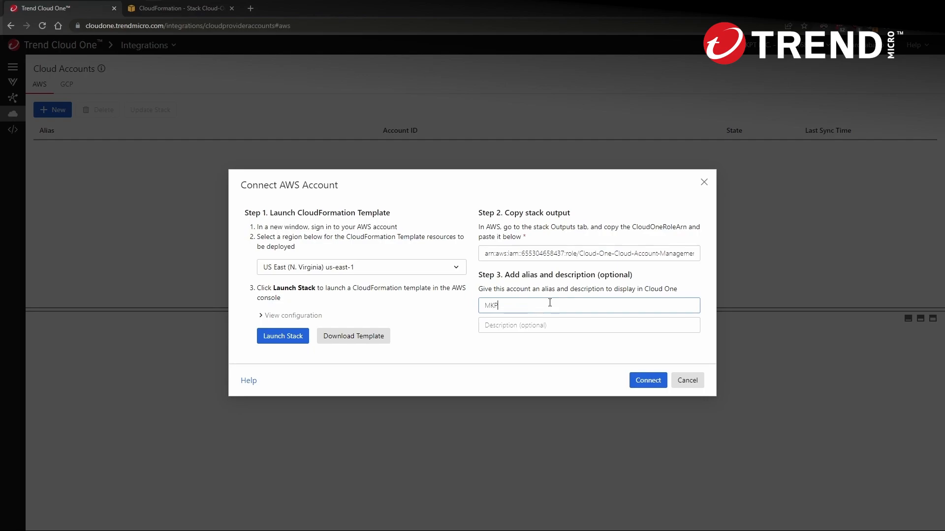
type("Prim")
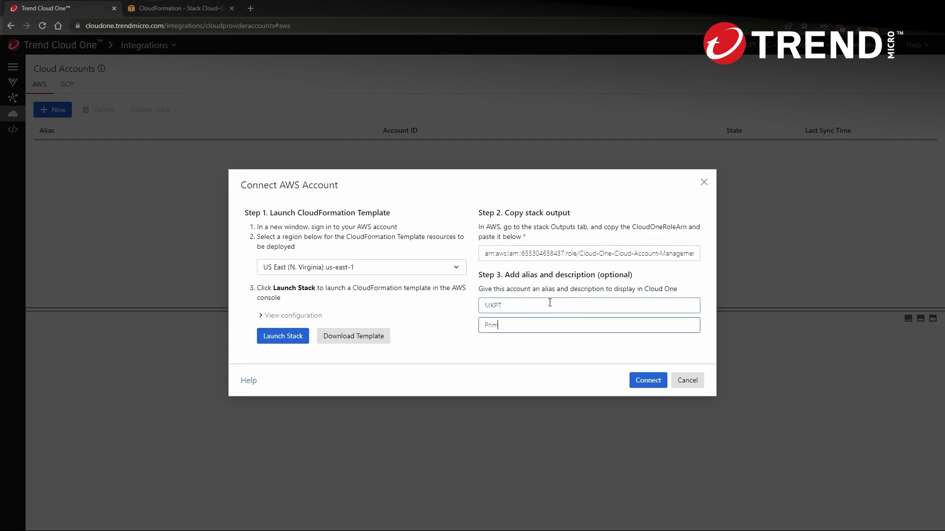
type("ary")
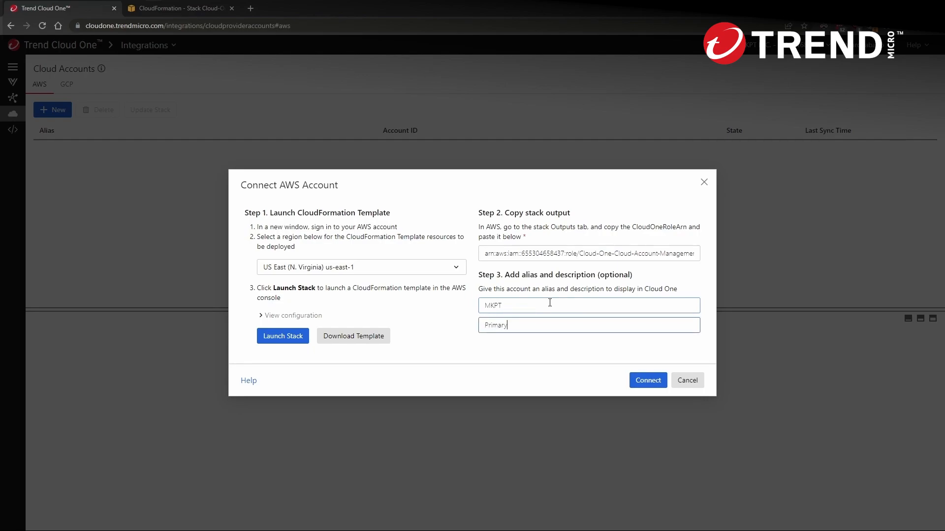
left_click(647, 380)
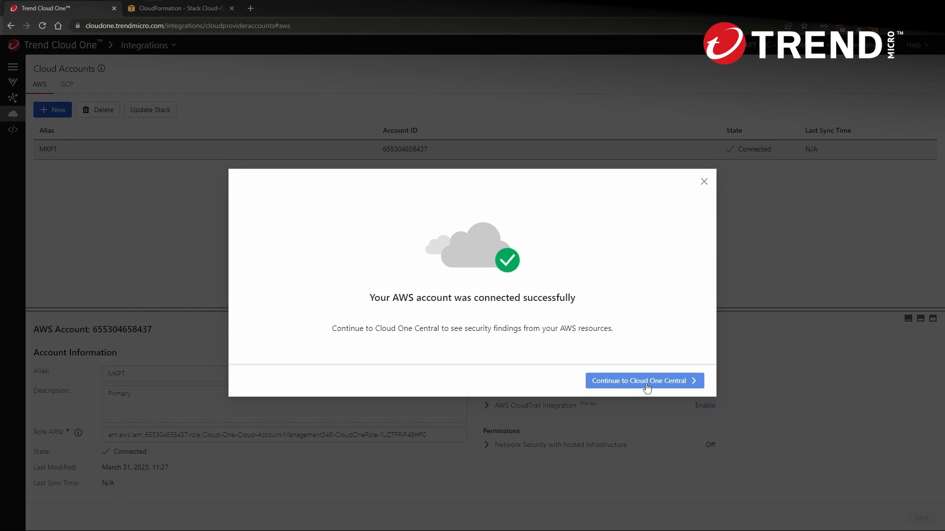
mouse_move(649, 392)
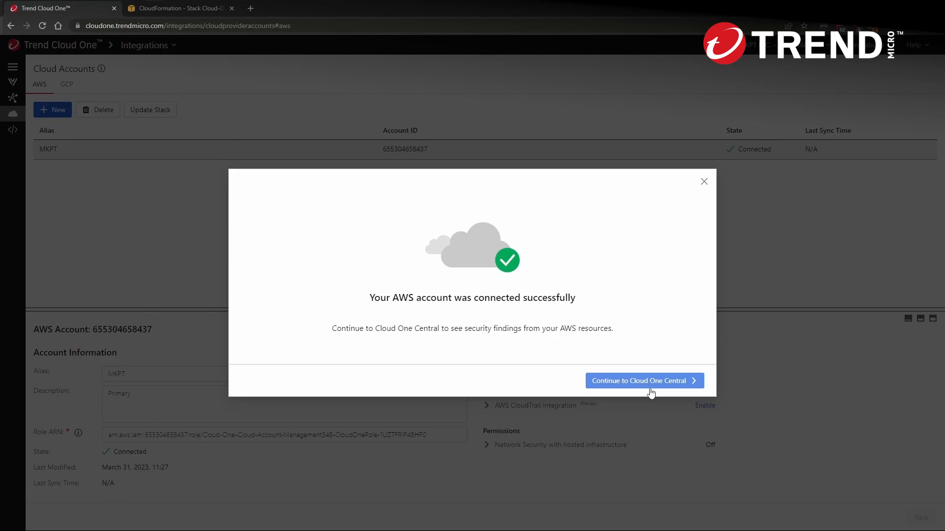
left_click(643, 381)
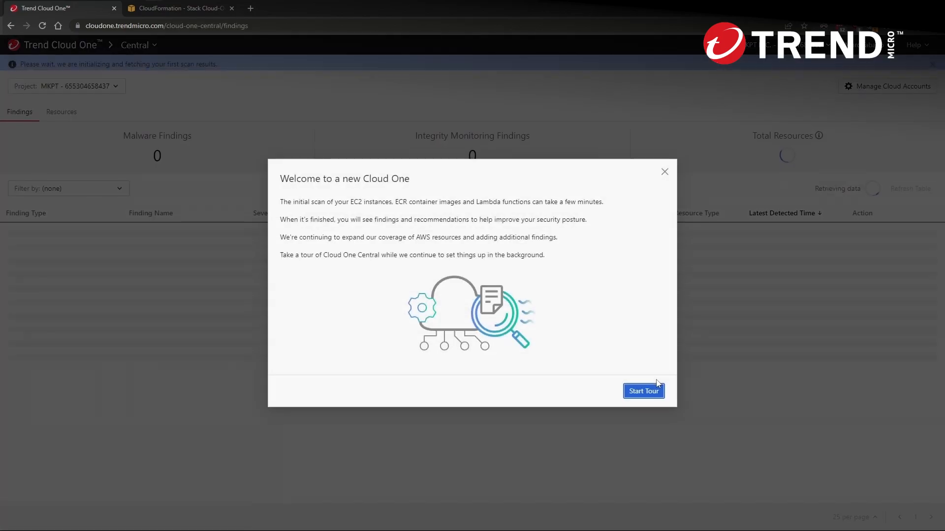
Step: Dismiss the 'Welcome to a new Cloud One' dialog and open Central's project list
left_click(664, 172)
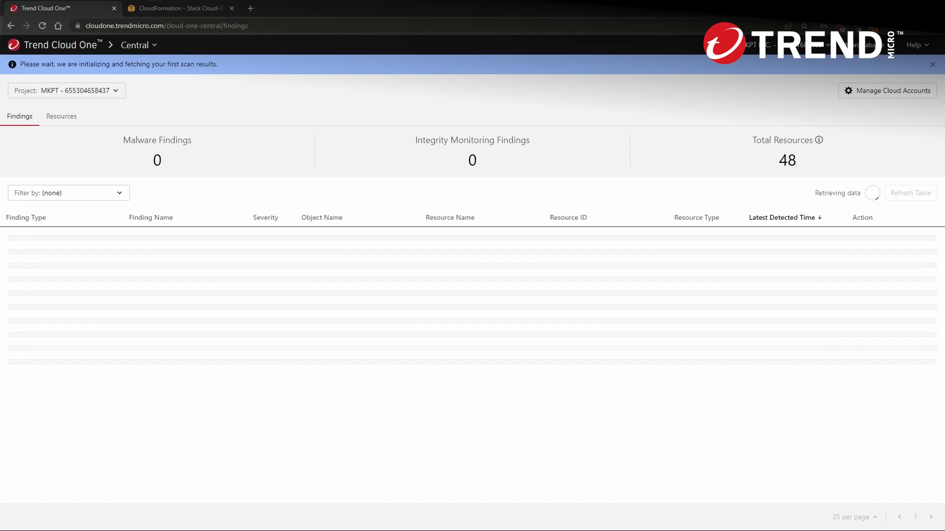
left_click(61, 116)
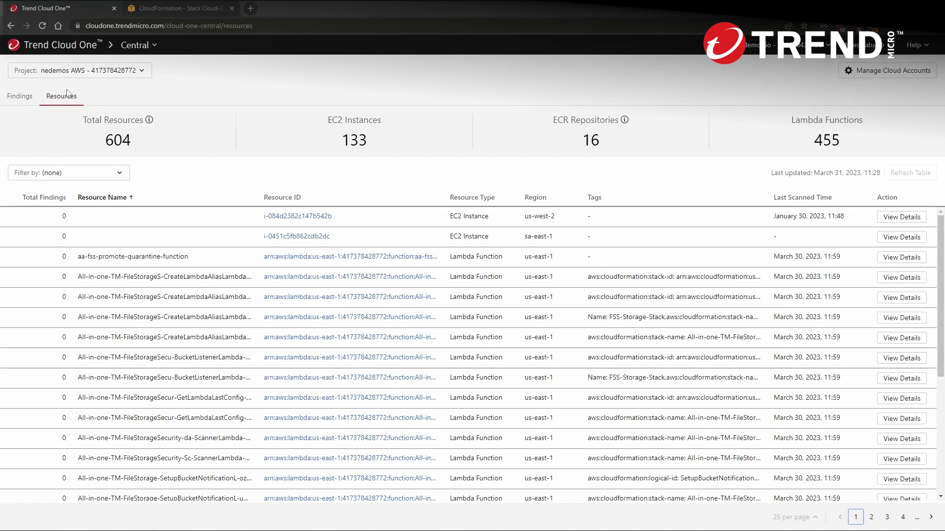
mouse_move(41, 142)
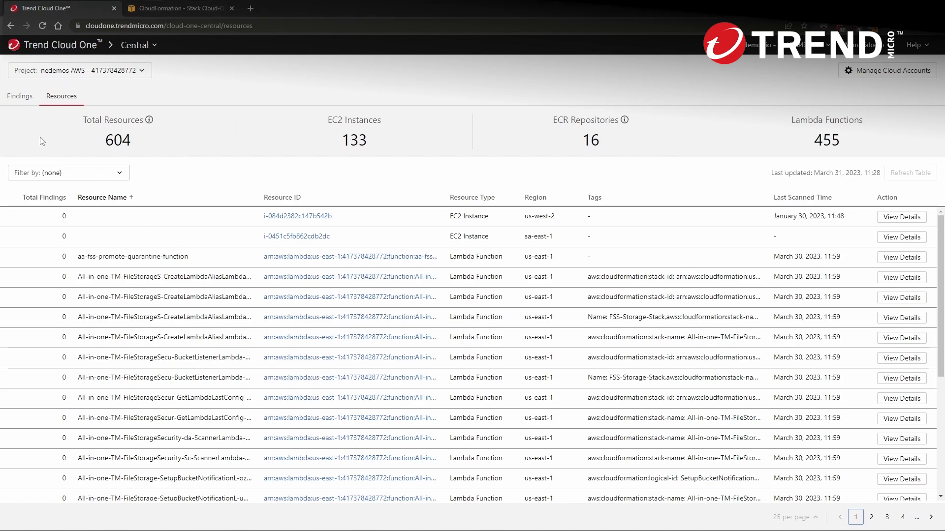
mouse_move(73, 150)
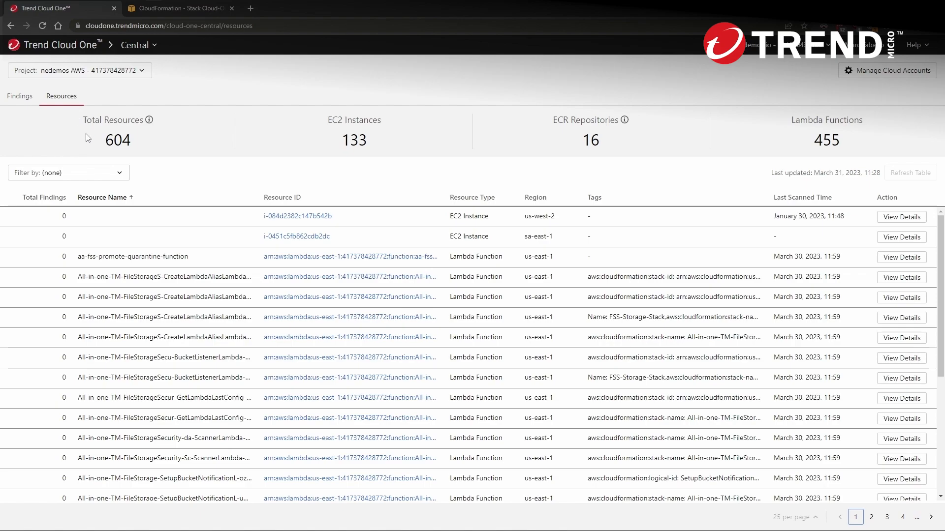
mouse_move(107, 167)
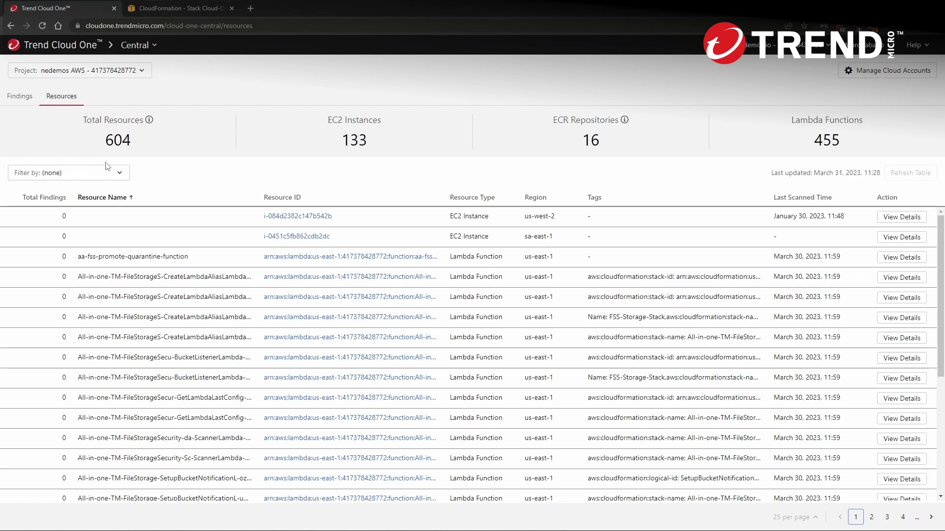
mouse_move(394, 129)
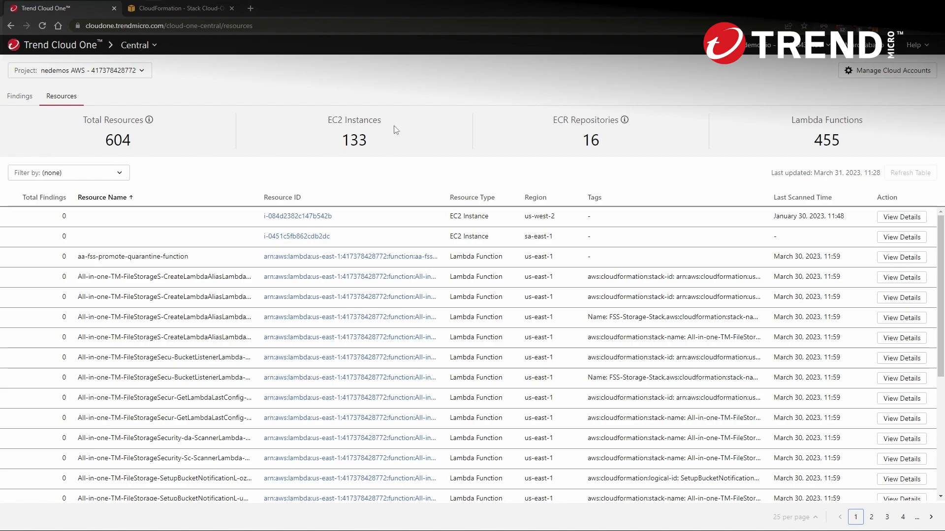
mouse_move(638, 140)
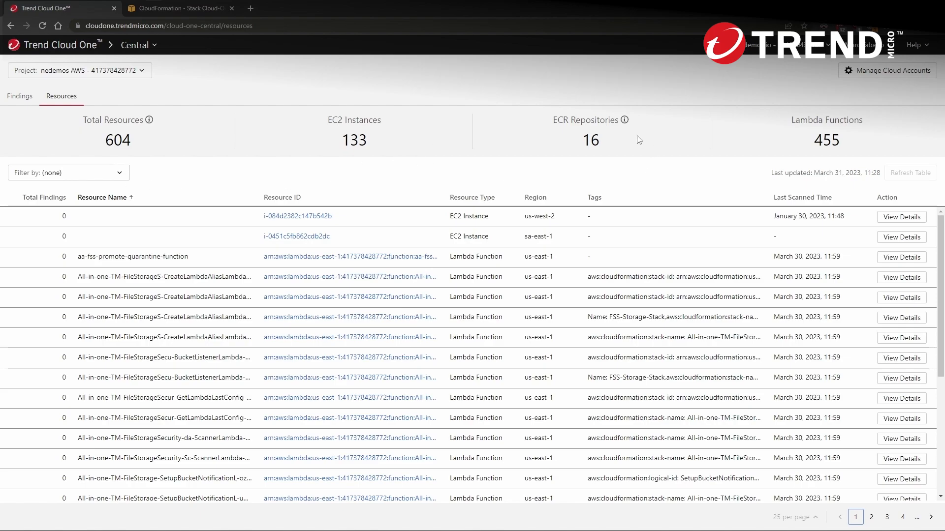
mouse_move(811, 139)
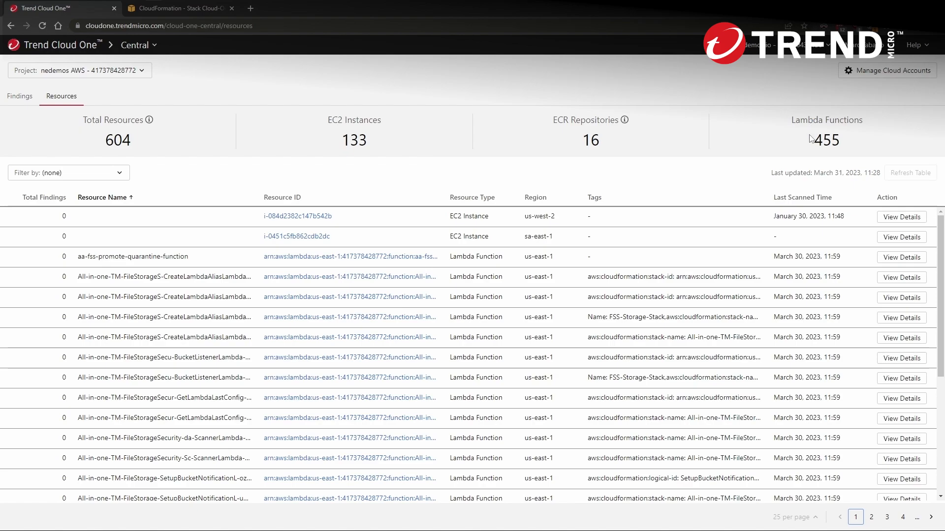
mouse_move(564, 88)
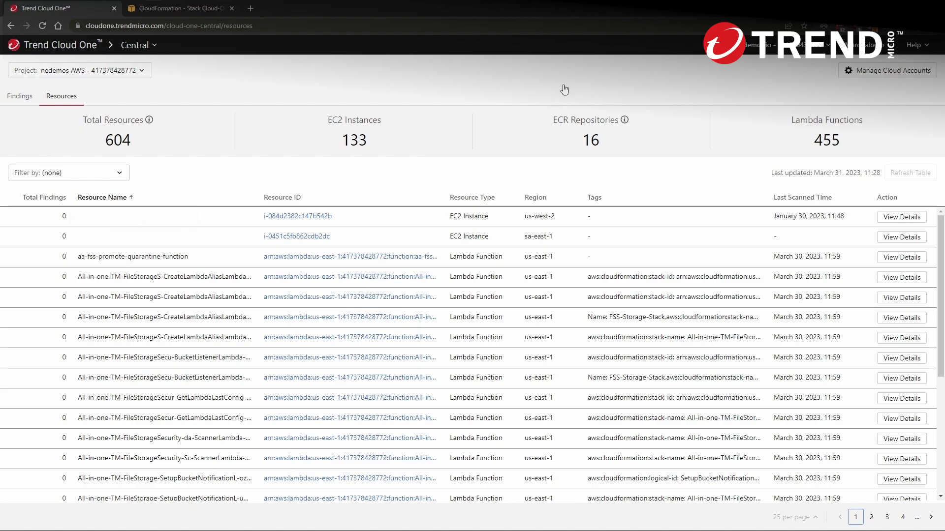
mouse_move(201, 94)
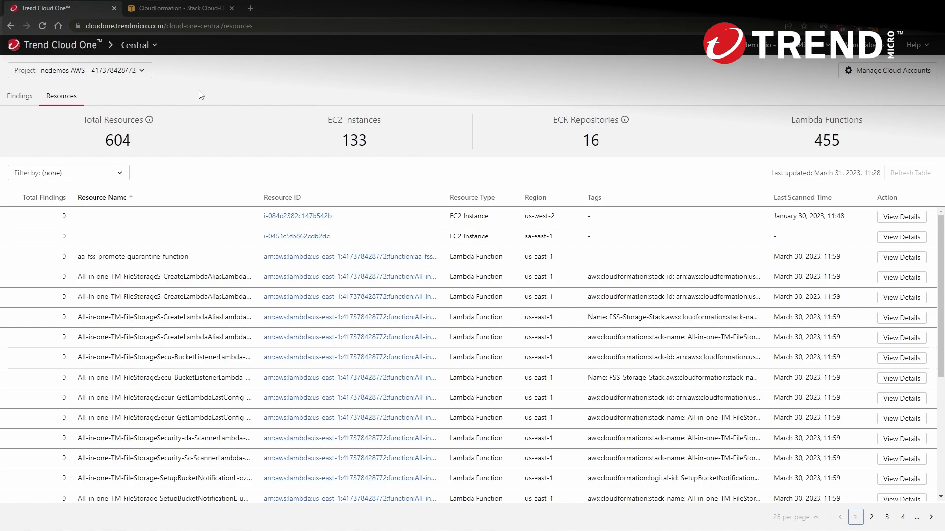
mouse_move(192, 94)
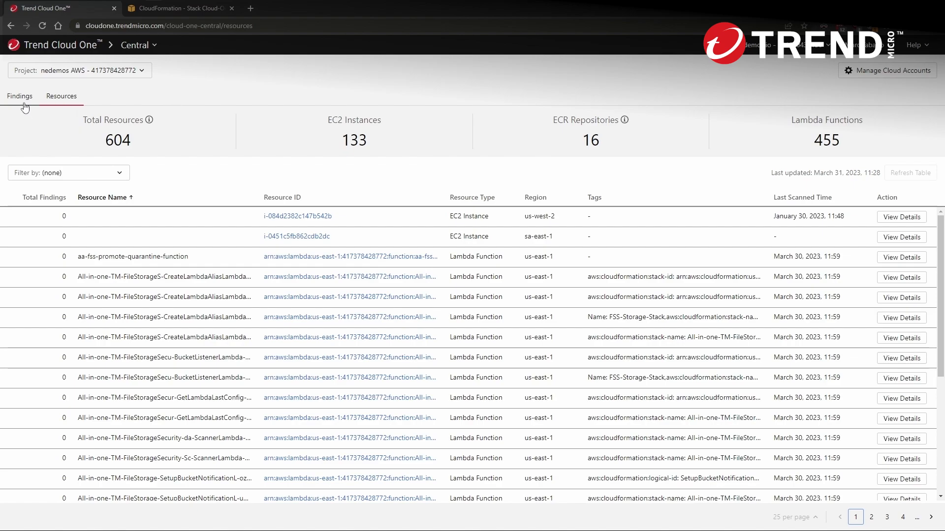
Step: Filter the nedemos AWS findings list to Malware only
left_click(19, 96)
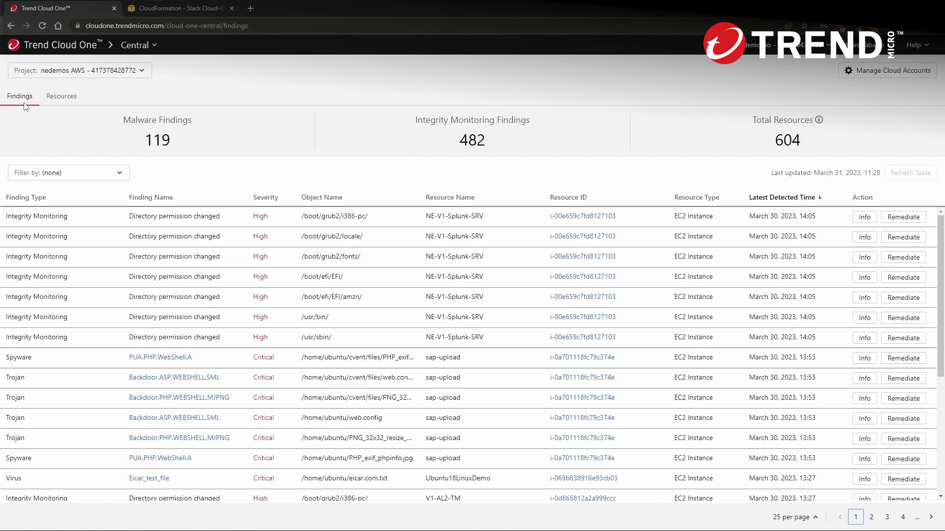
mouse_move(115, 173)
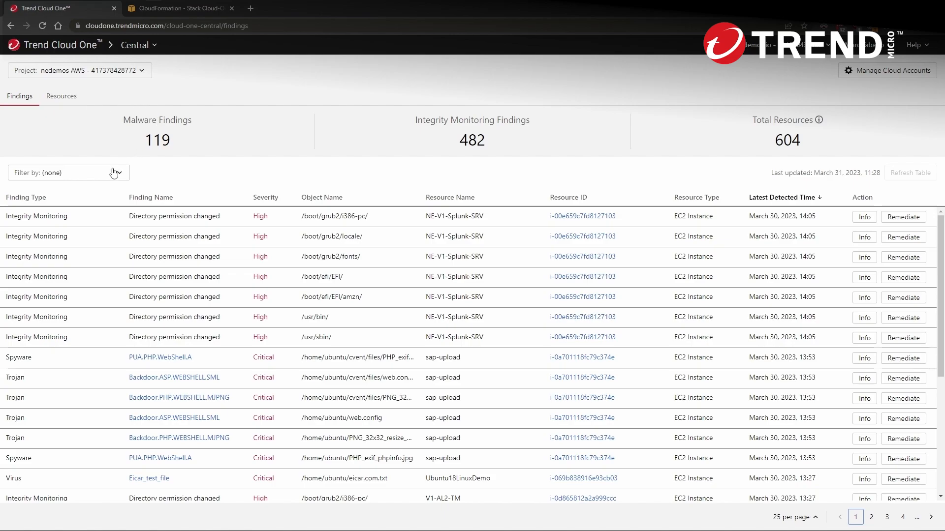
left_click(68, 173)
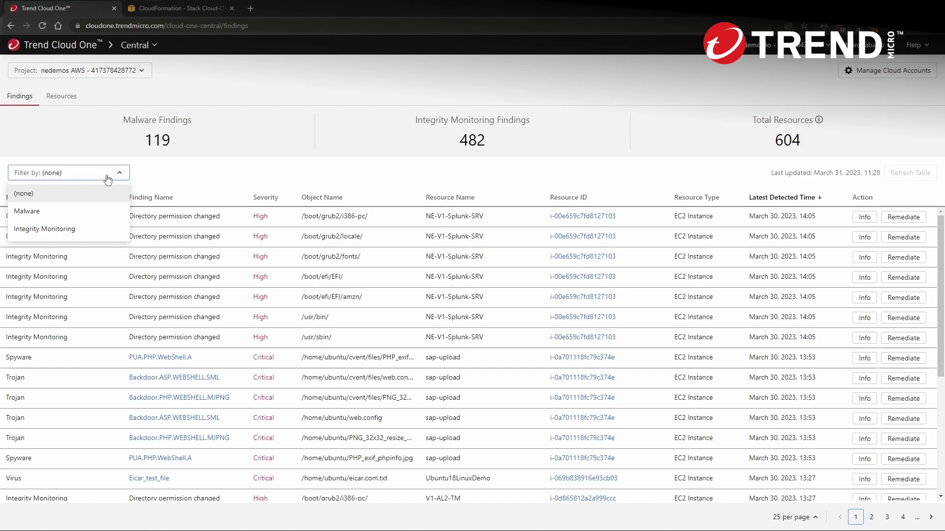
left_click(27, 211)
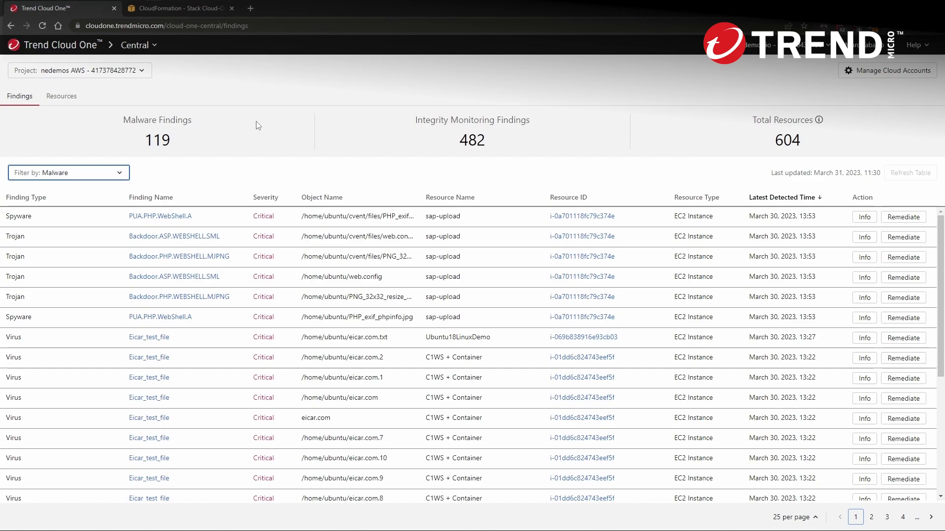
mouse_move(819, 115)
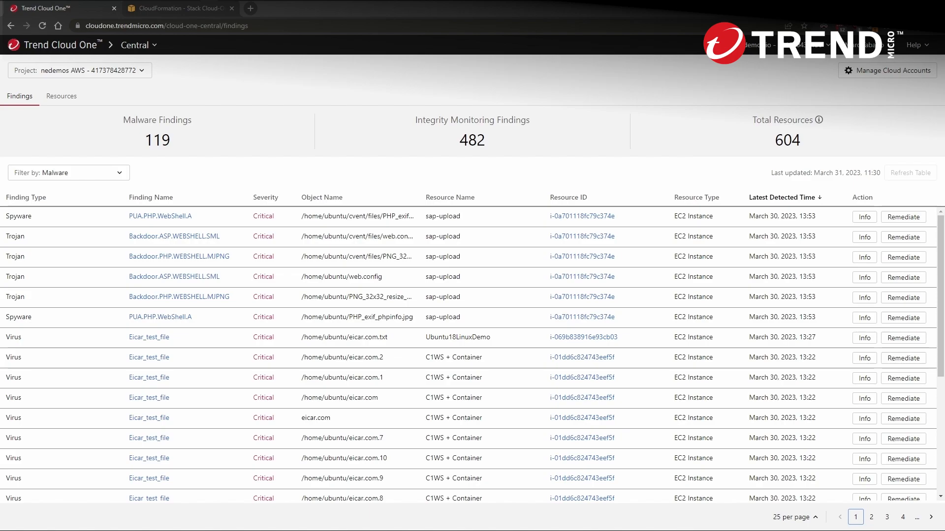
mouse_move(65, 236)
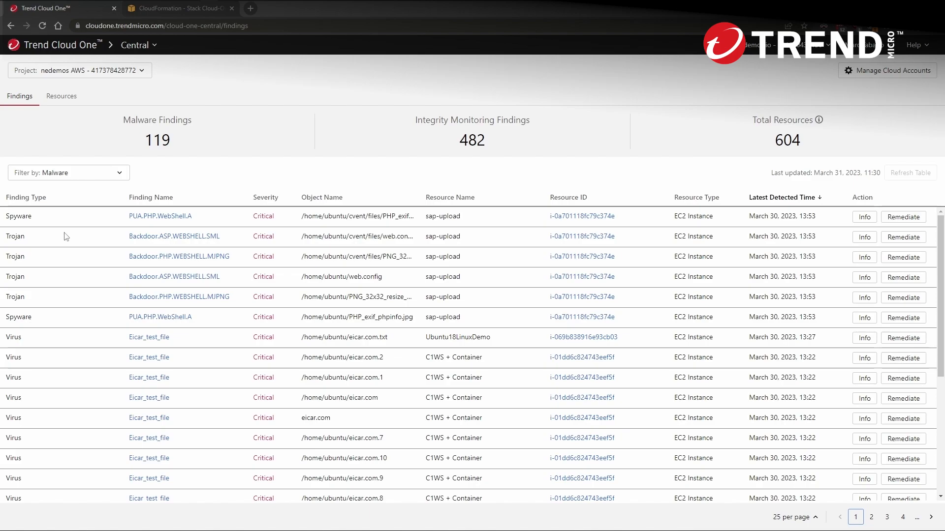
mouse_move(83, 178)
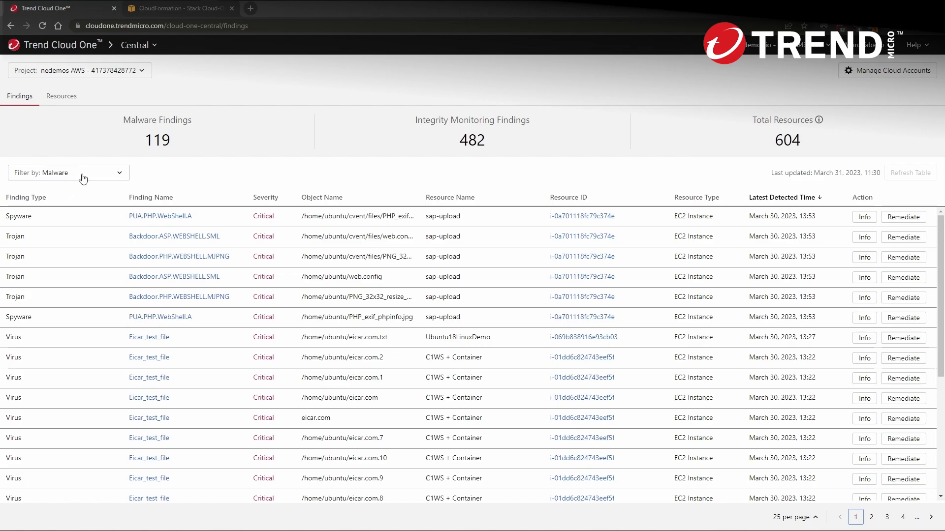
Step: Filter findings to Integrity Monitoring and highlight a Directory permission changed finding
left_click(68, 173)
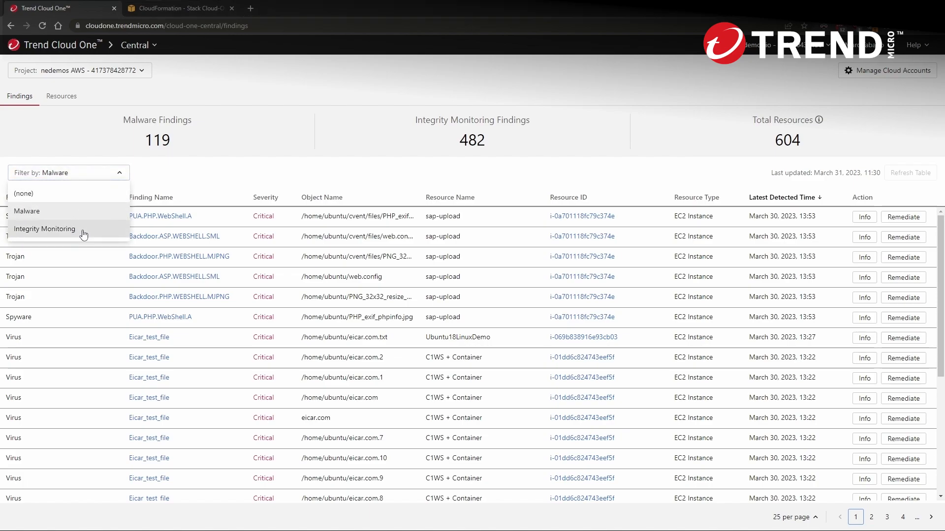
left_click(44, 229)
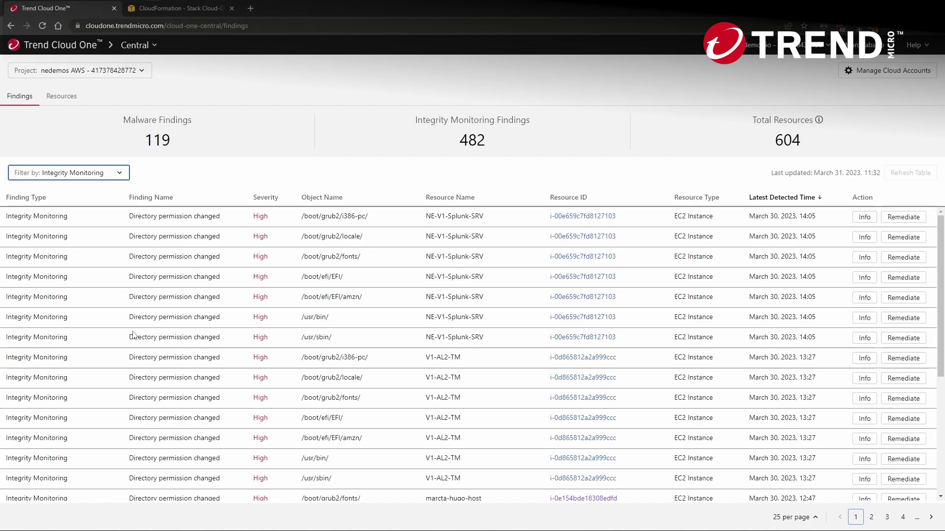
scroll("down", 3)
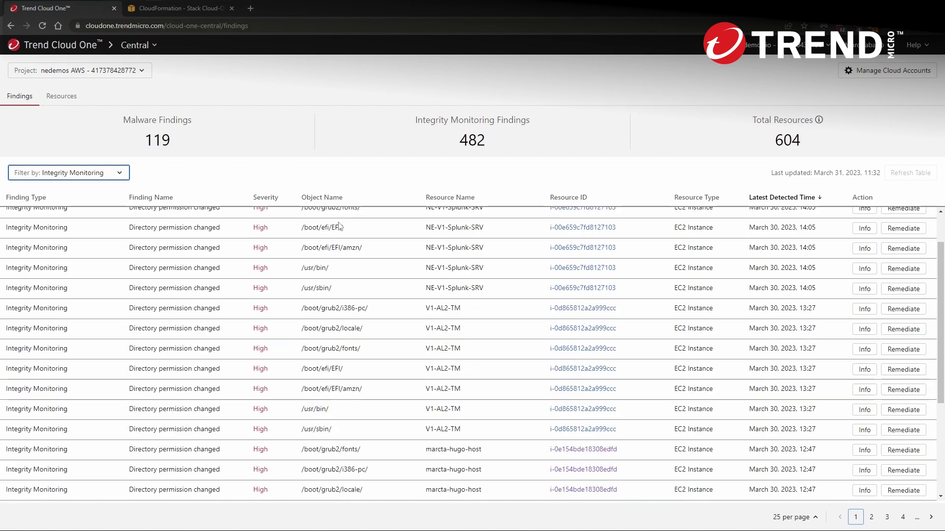
double_click(174, 227)
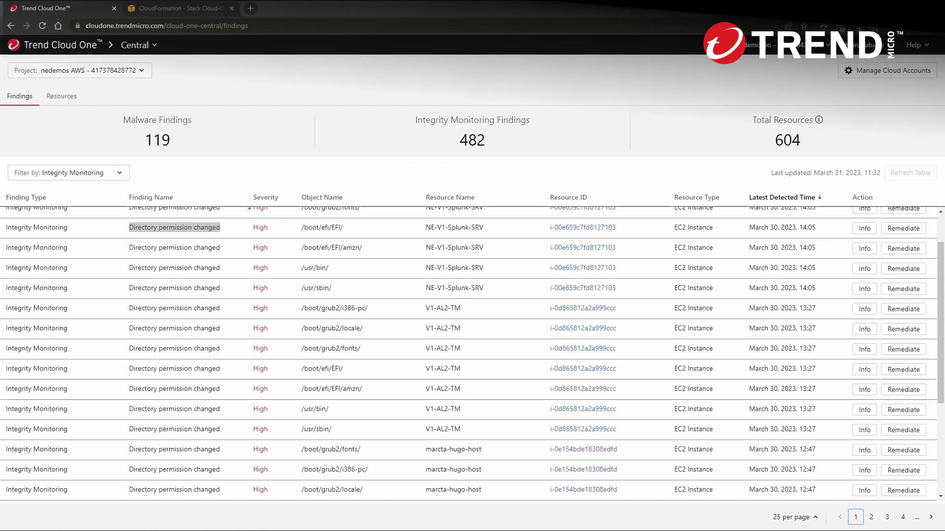
mouse_move(903, 228)
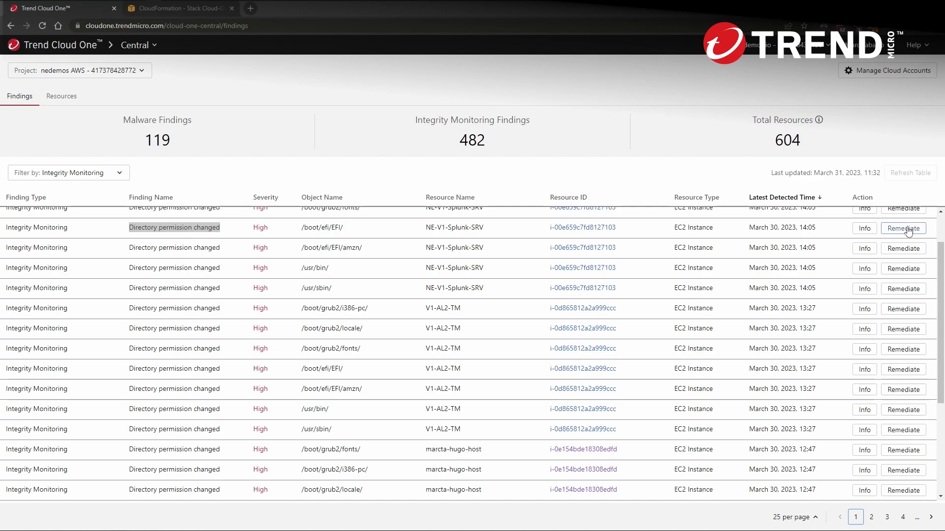
Step: Show remediation for a Directory permission changed finding and expand 'Investigate the file change'
left_click(903, 228)
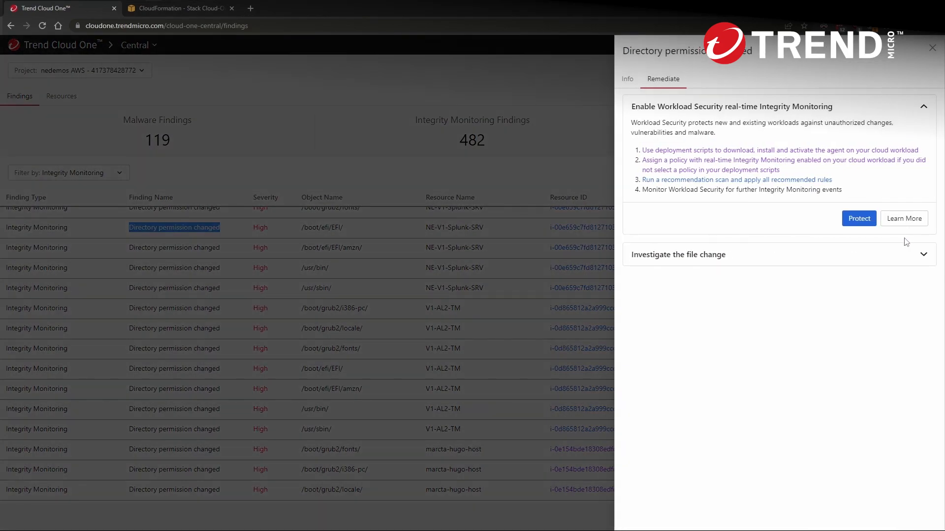
left_click(677, 254)
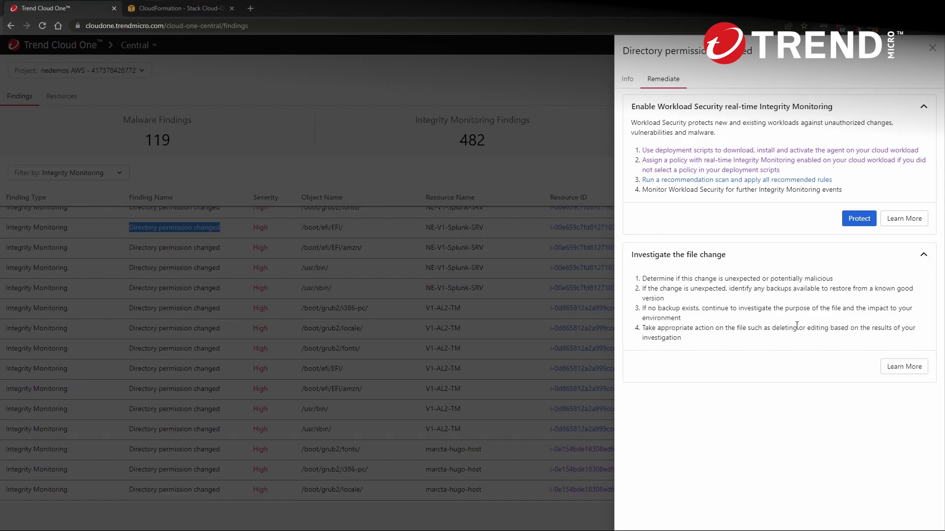
mouse_move(742, 271)
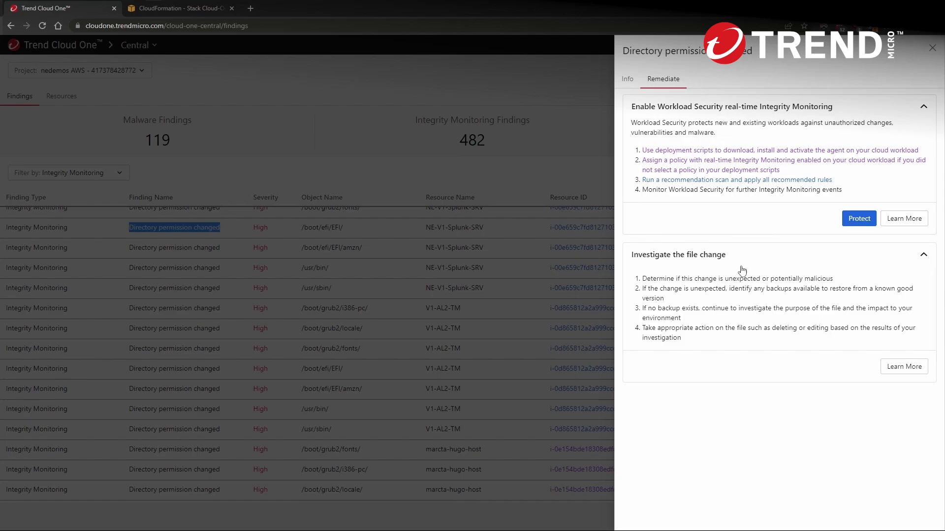
mouse_move(721, 266)
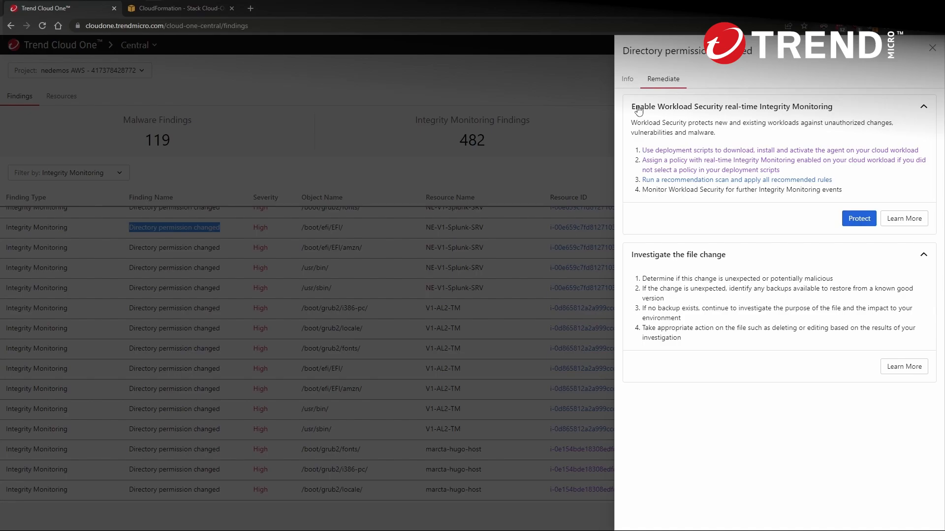
mouse_move(859, 218)
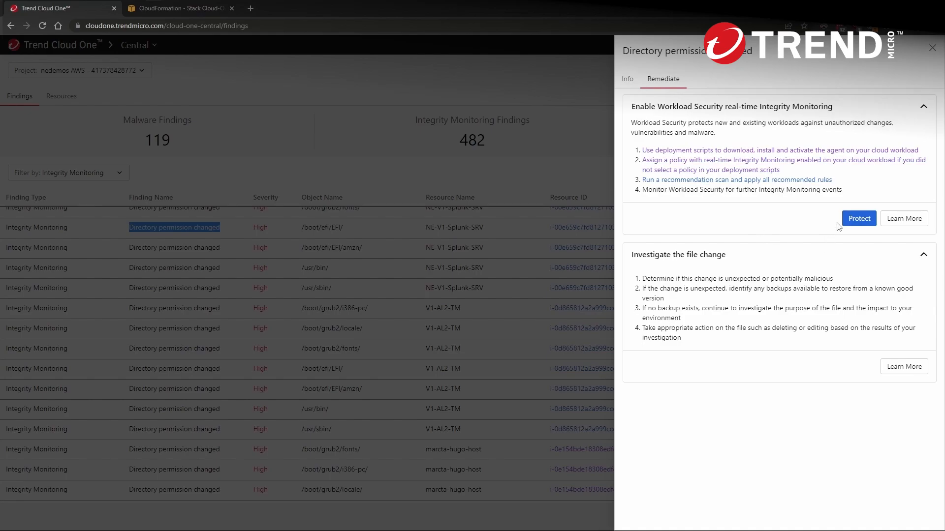
Step: Use Protect to open the Endpoint & Workload Security dashboard in a new tab
left_click(858, 218)
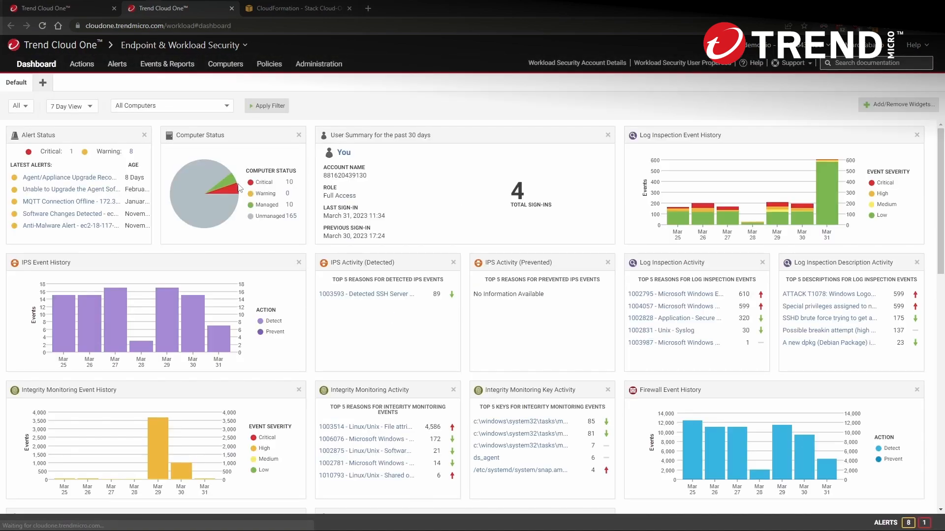
mouse_move(231, 187)
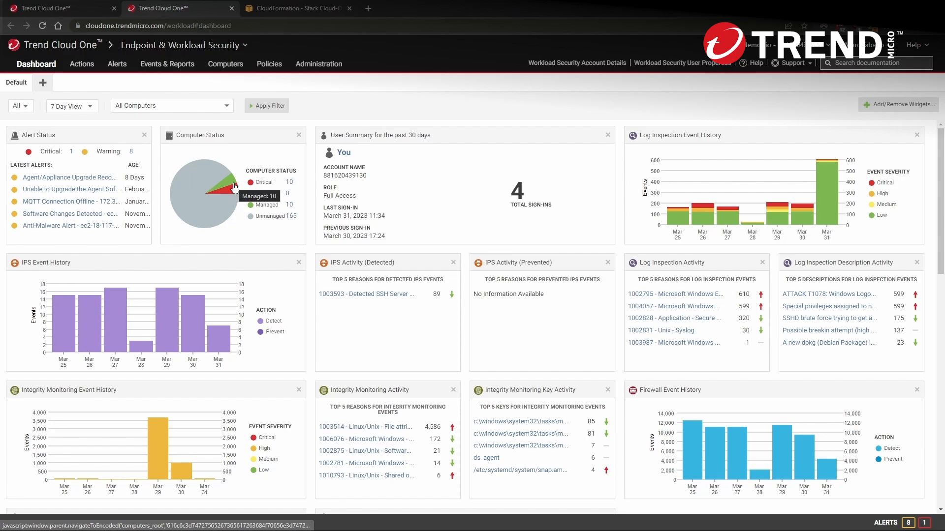
mouse_move(93, 78)
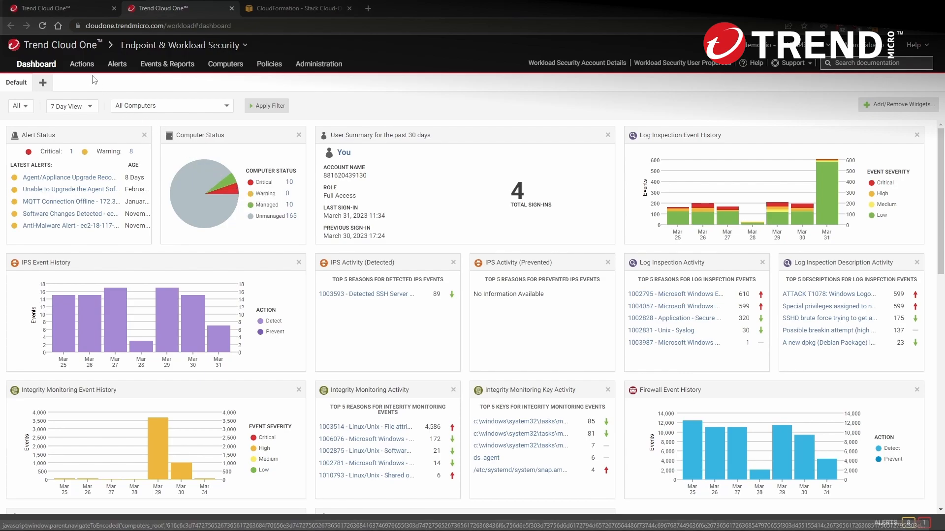
mouse_move(93, 15)
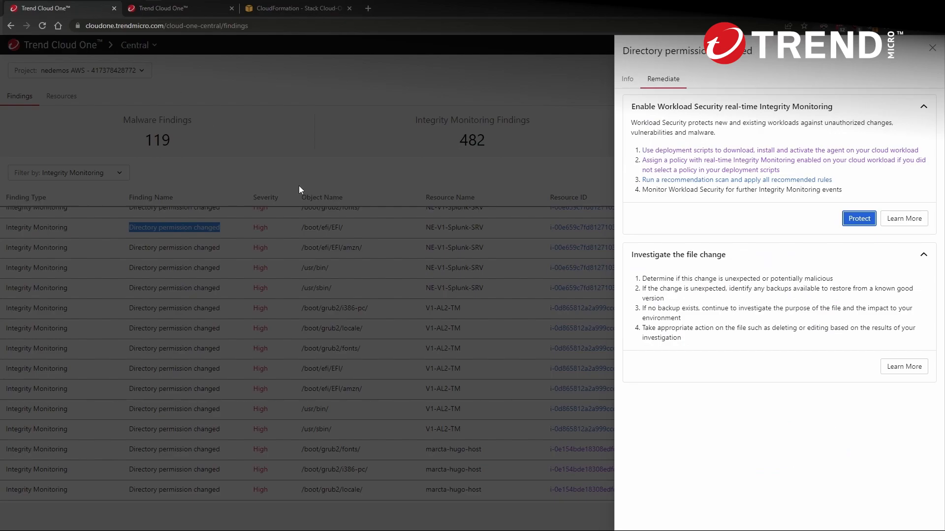
mouse_move(693, 150)
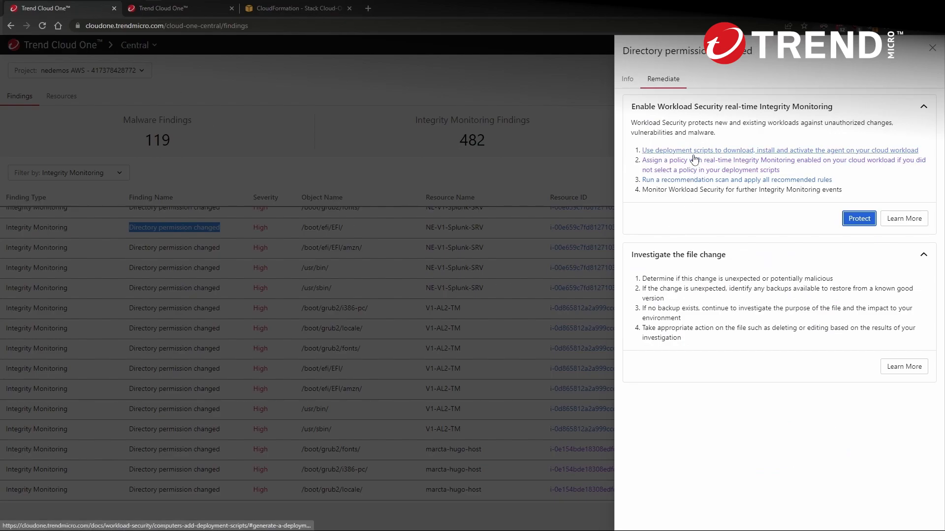
Step: Open the 'Use deployment scripts' documentation link from the remediation steps
left_click(778, 150)
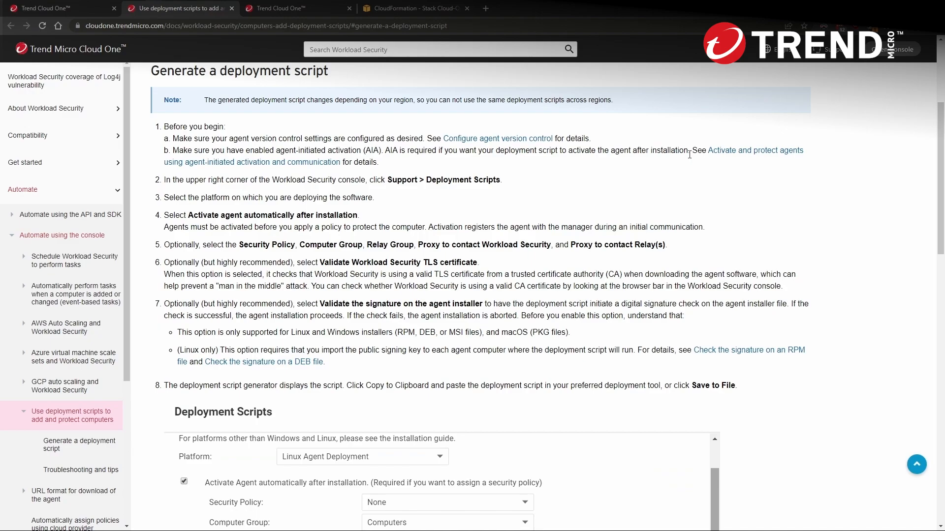
mouse_move(684, 170)
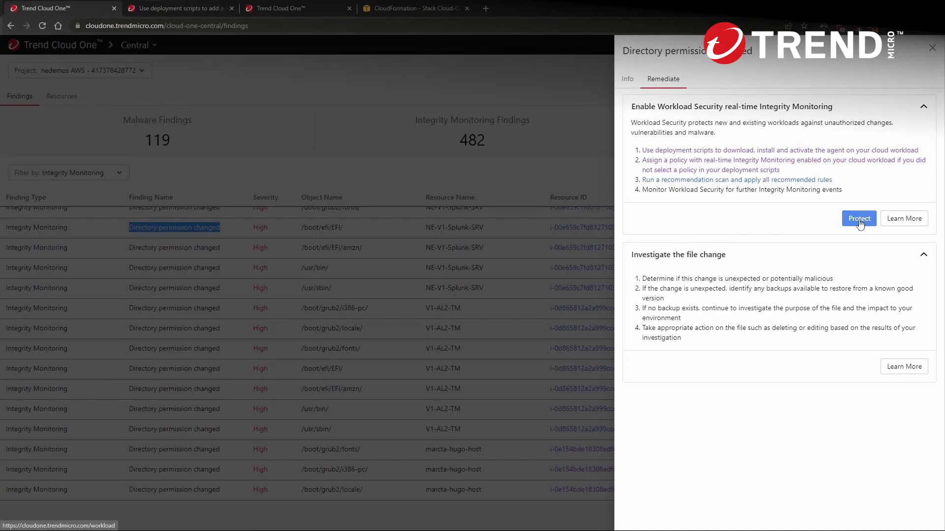
mouse_move(736, 180)
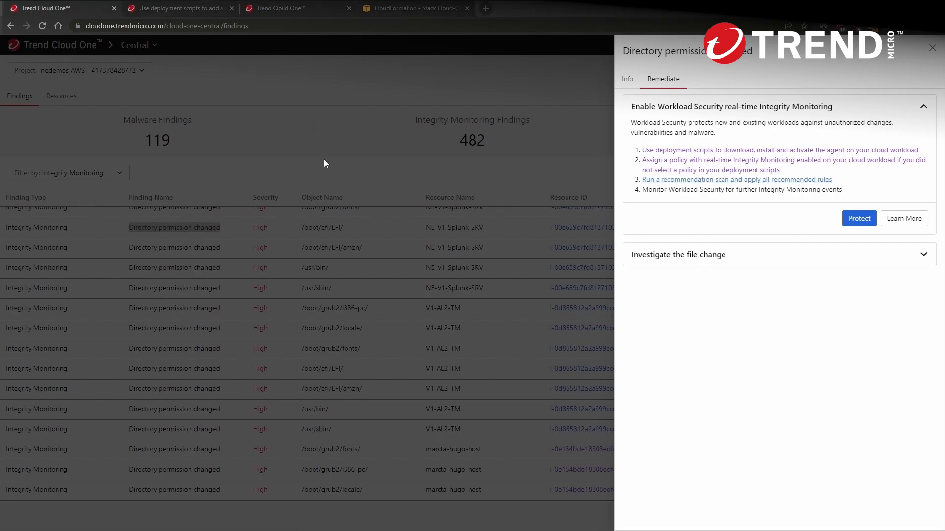
mouse_move(290, 106)
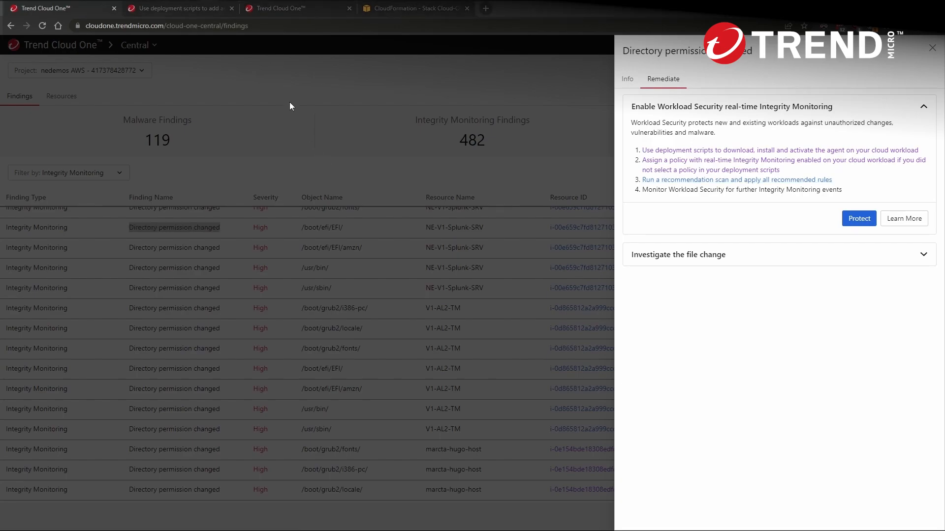
Step: Dismiss the remediation guidance panel and go back to the Trend Cloud One home page
left_click(933, 47)
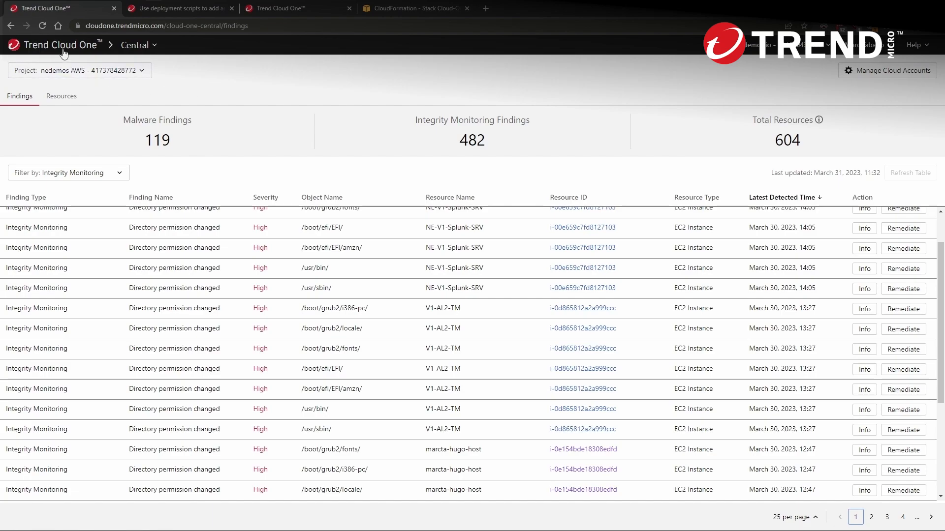
left_click(59, 45)
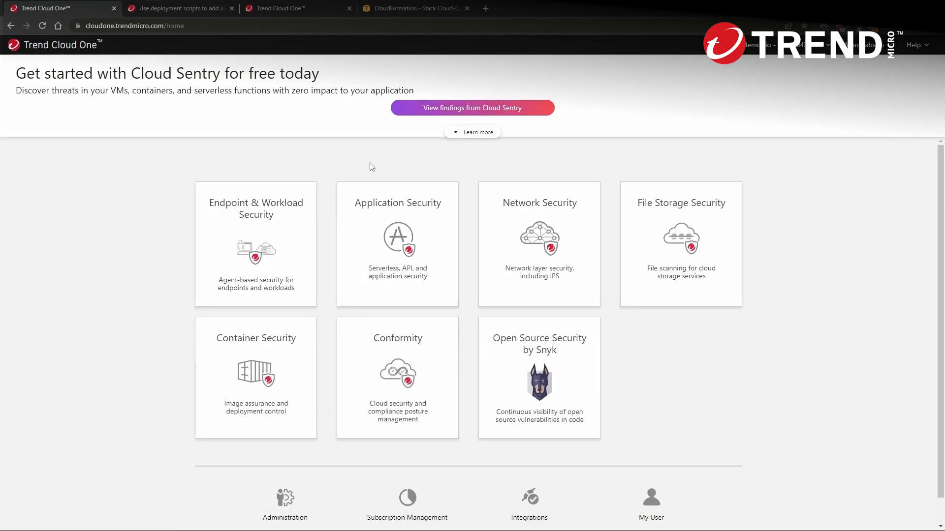
mouse_move(367, 154)
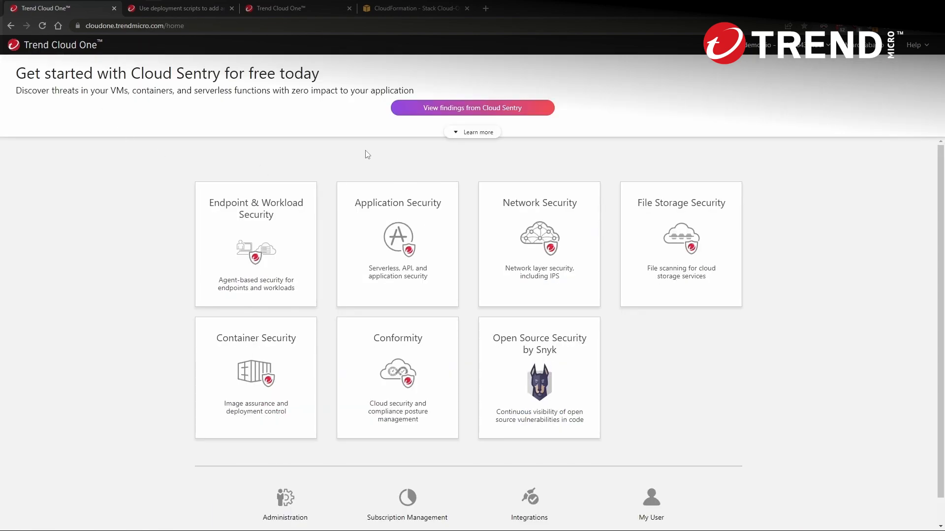